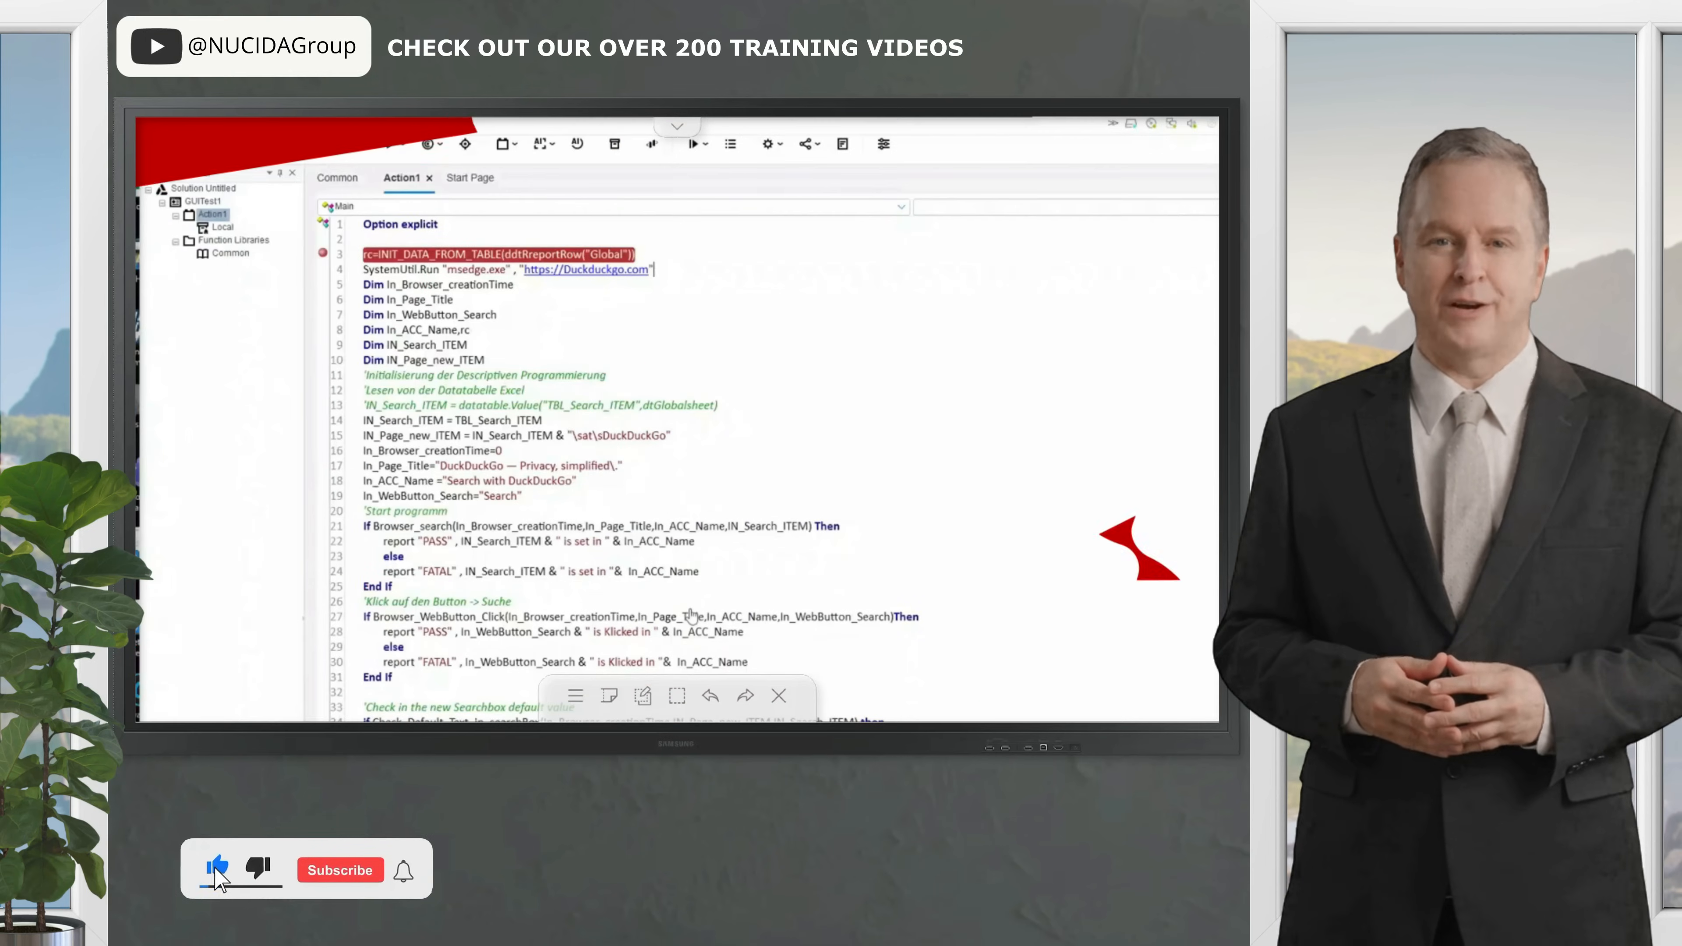
Show the Data pane with the Global sheet of three search items and expected outputs
{"action": "left_click", "coordinate": [339, 869]}
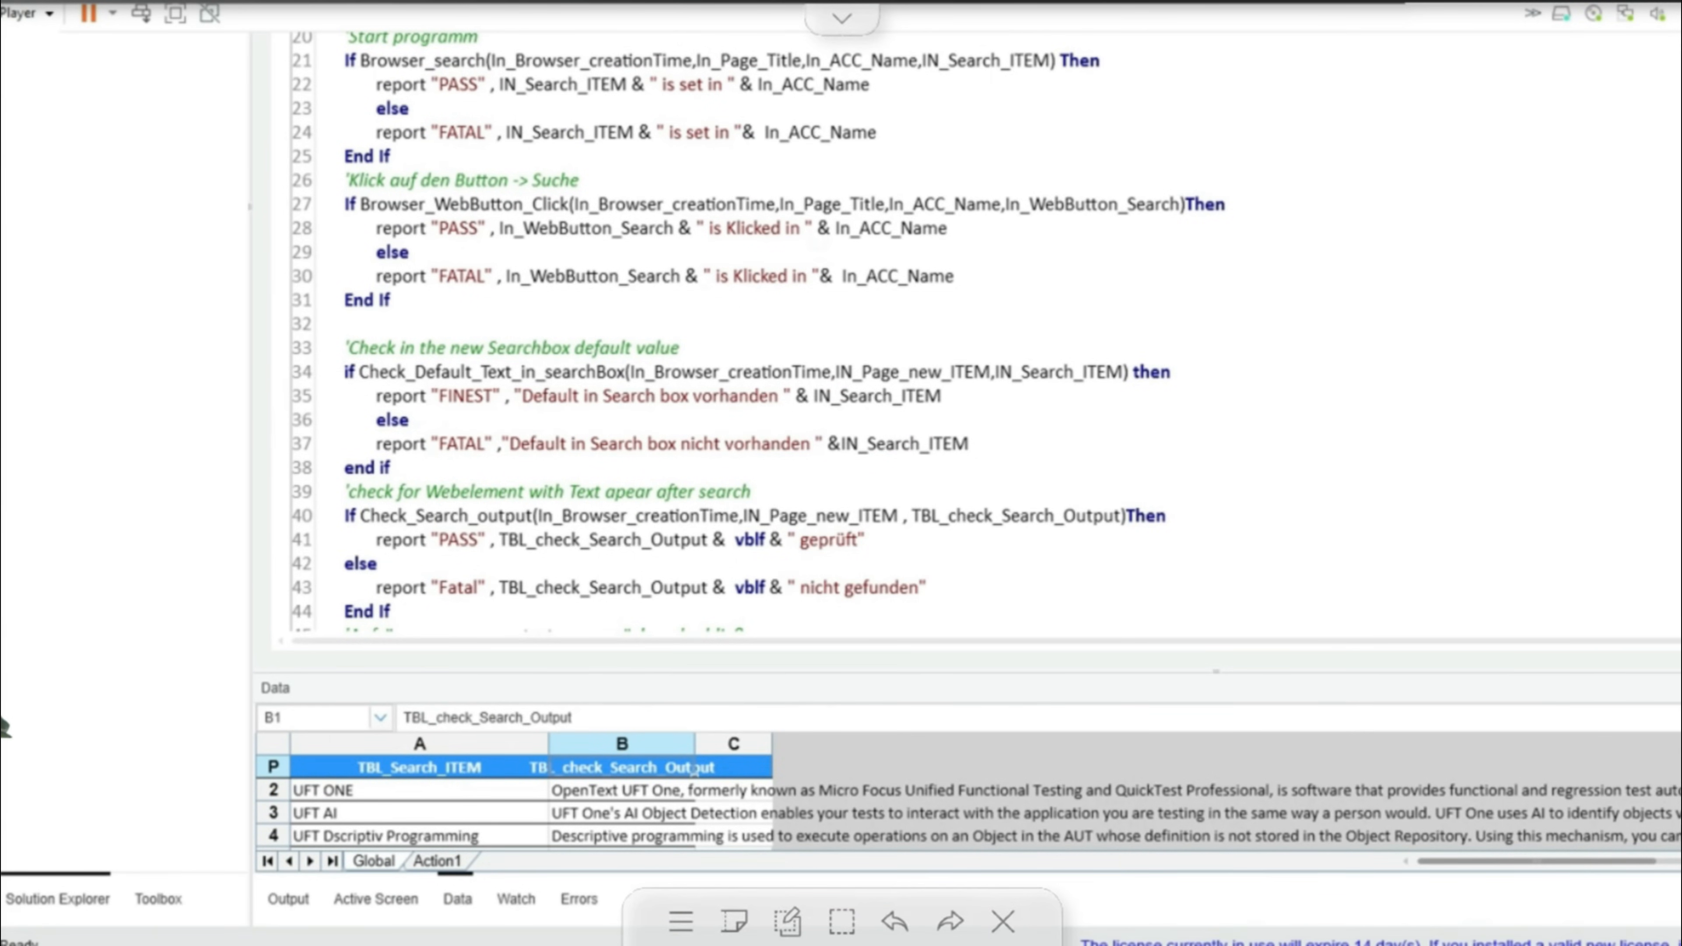
{"action": "mouse_move", "coordinate": [386, 747]}
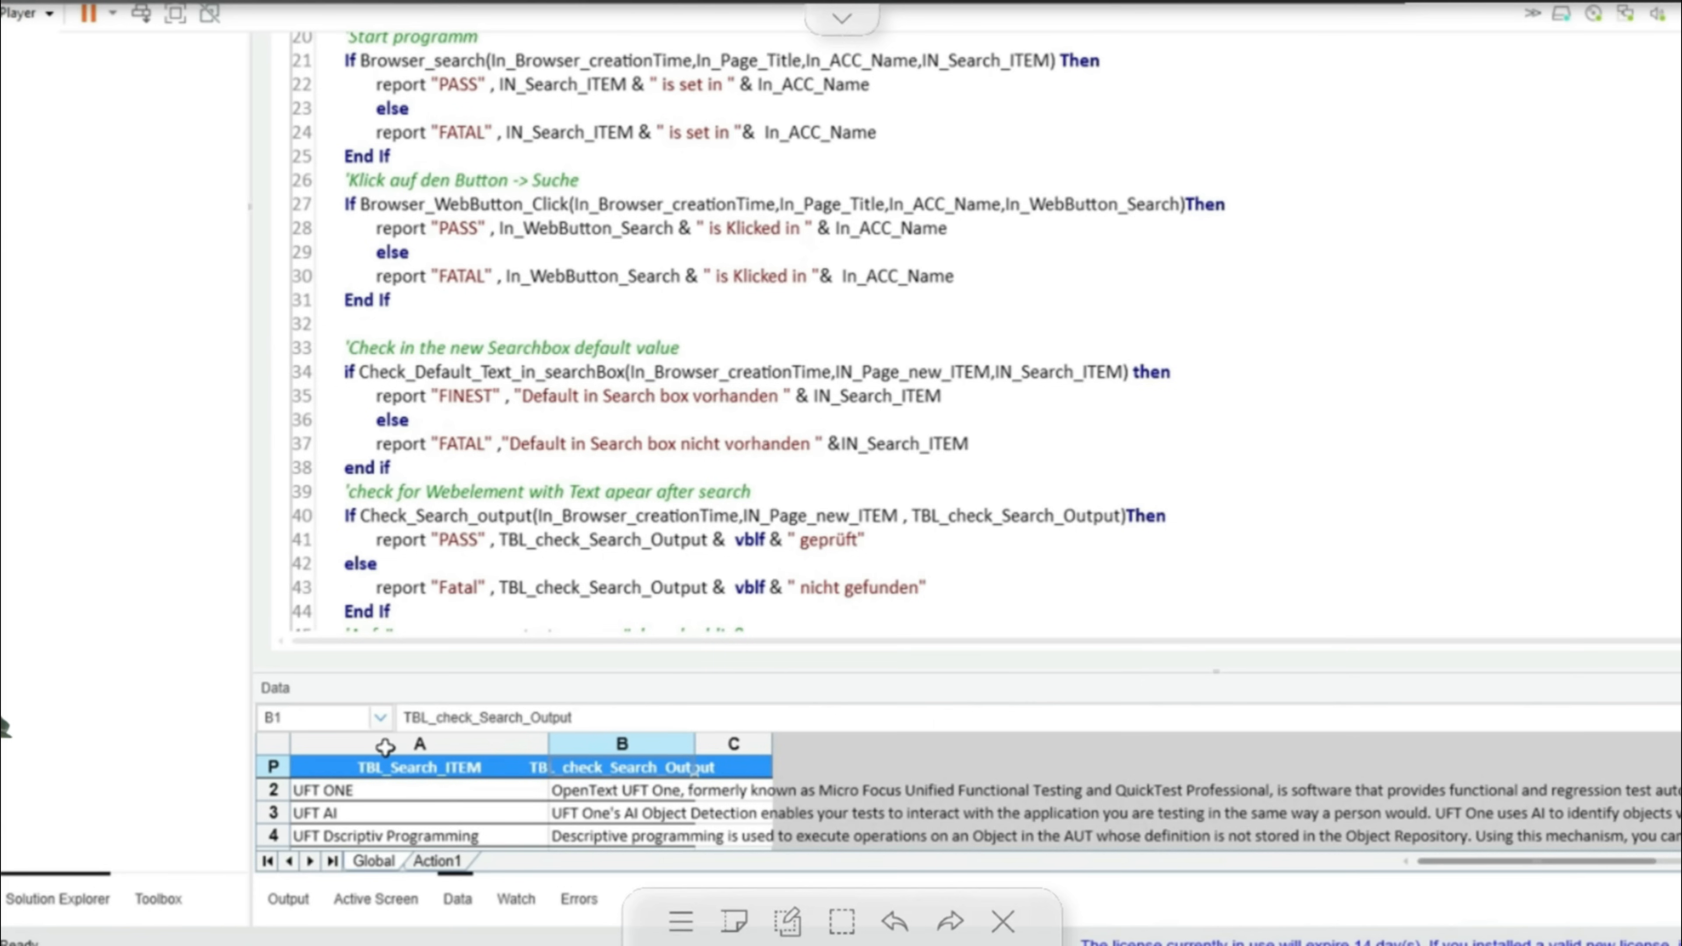
{"action": "left_click", "coordinate": [418, 766]}
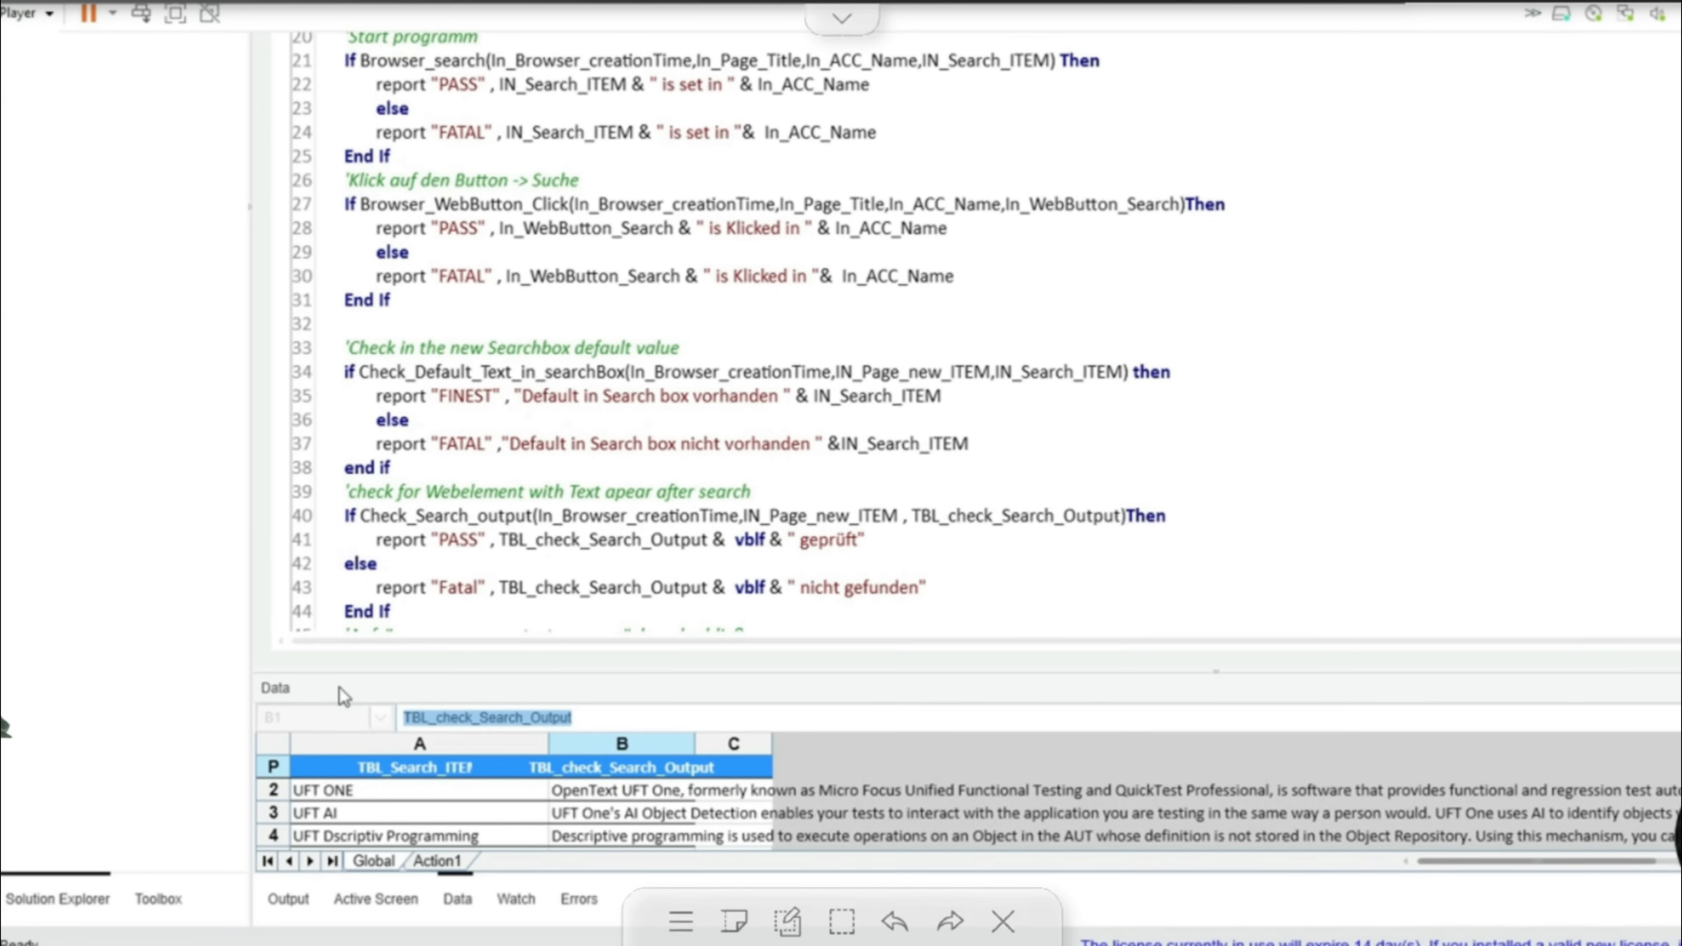
{"action": "left_click", "coordinate": [419, 765]}
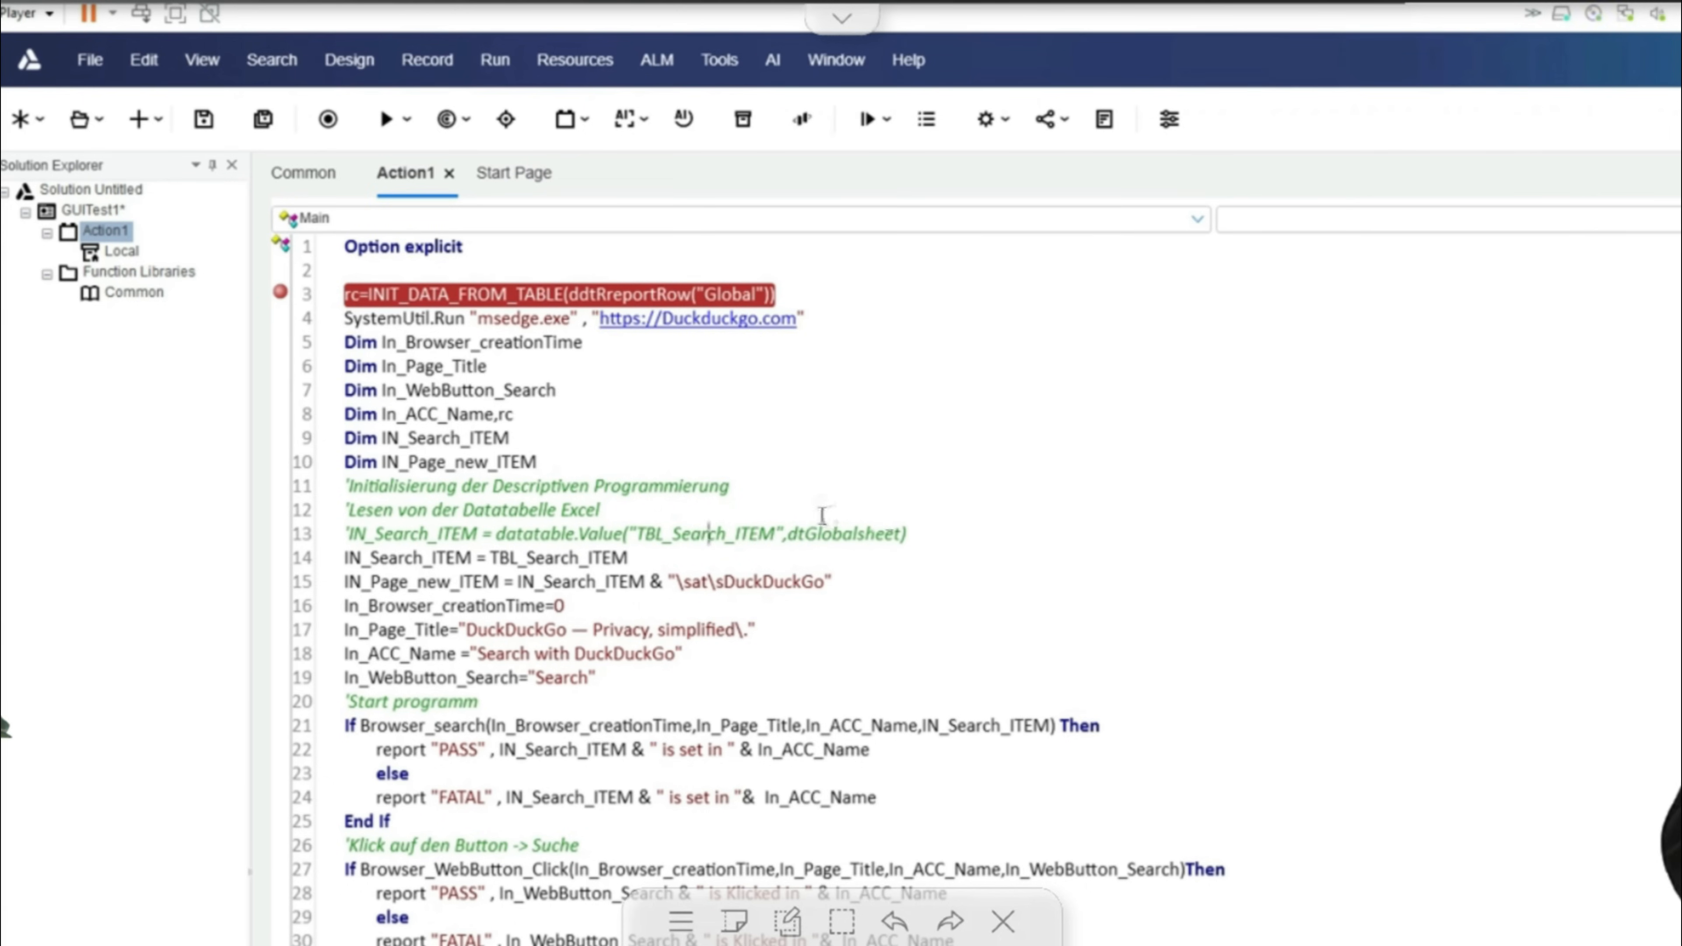
{"action": "double_click", "coordinate": [845, 533]}
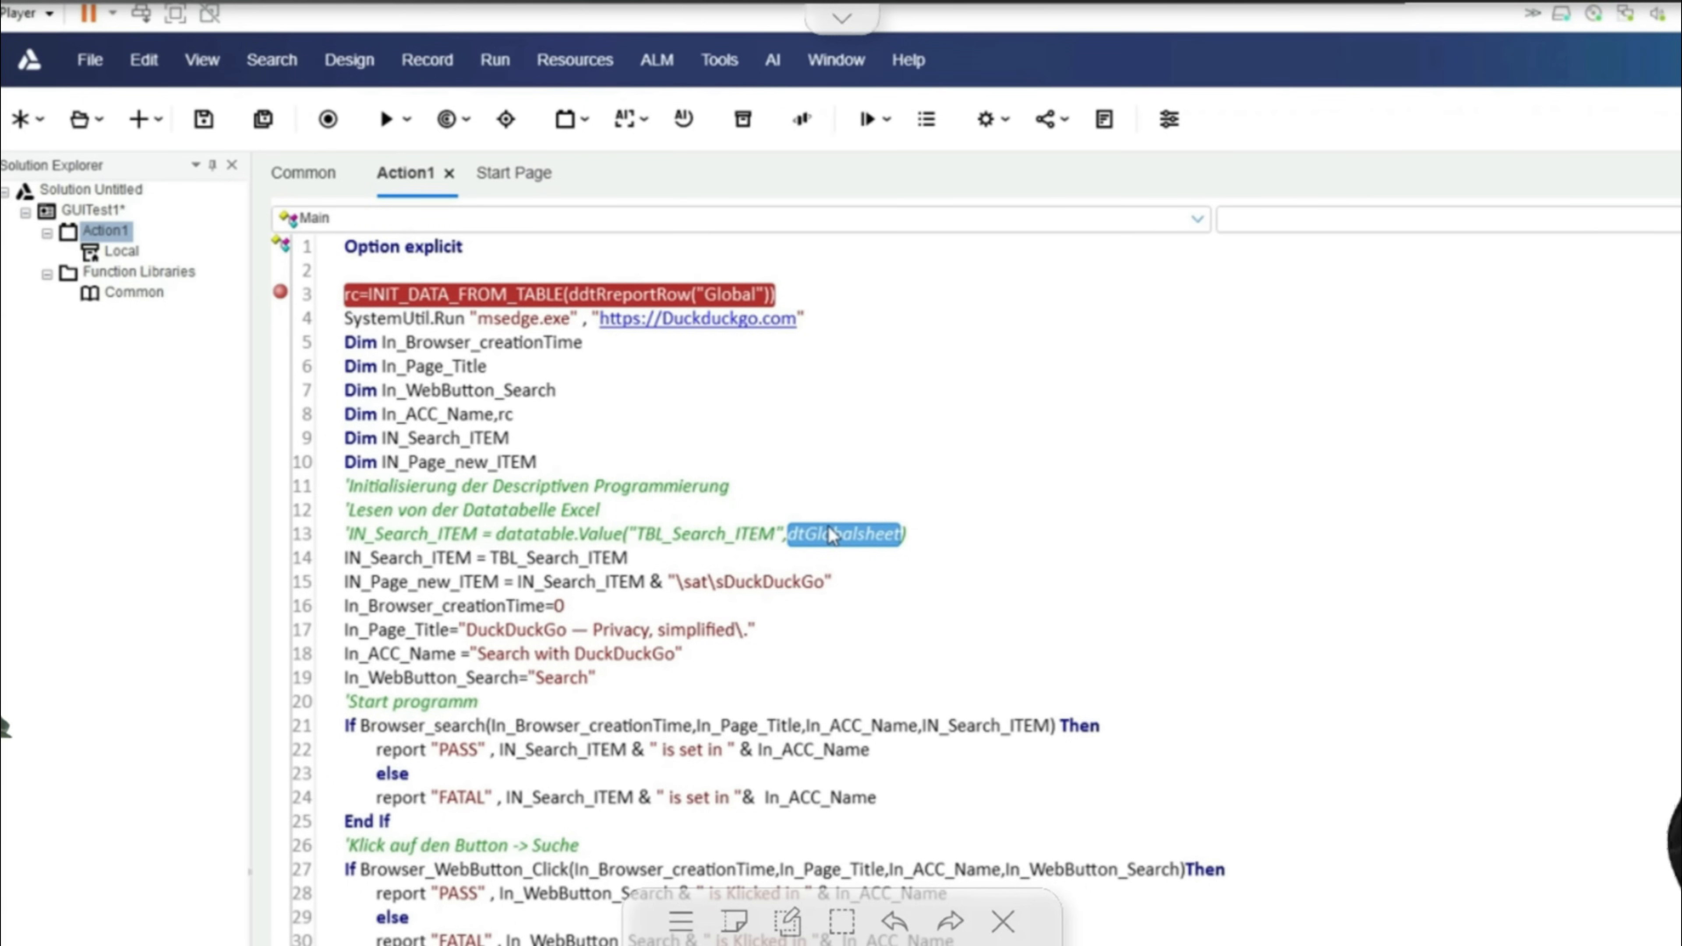
{"action": "mouse_move", "coordinate": [396, 522]}
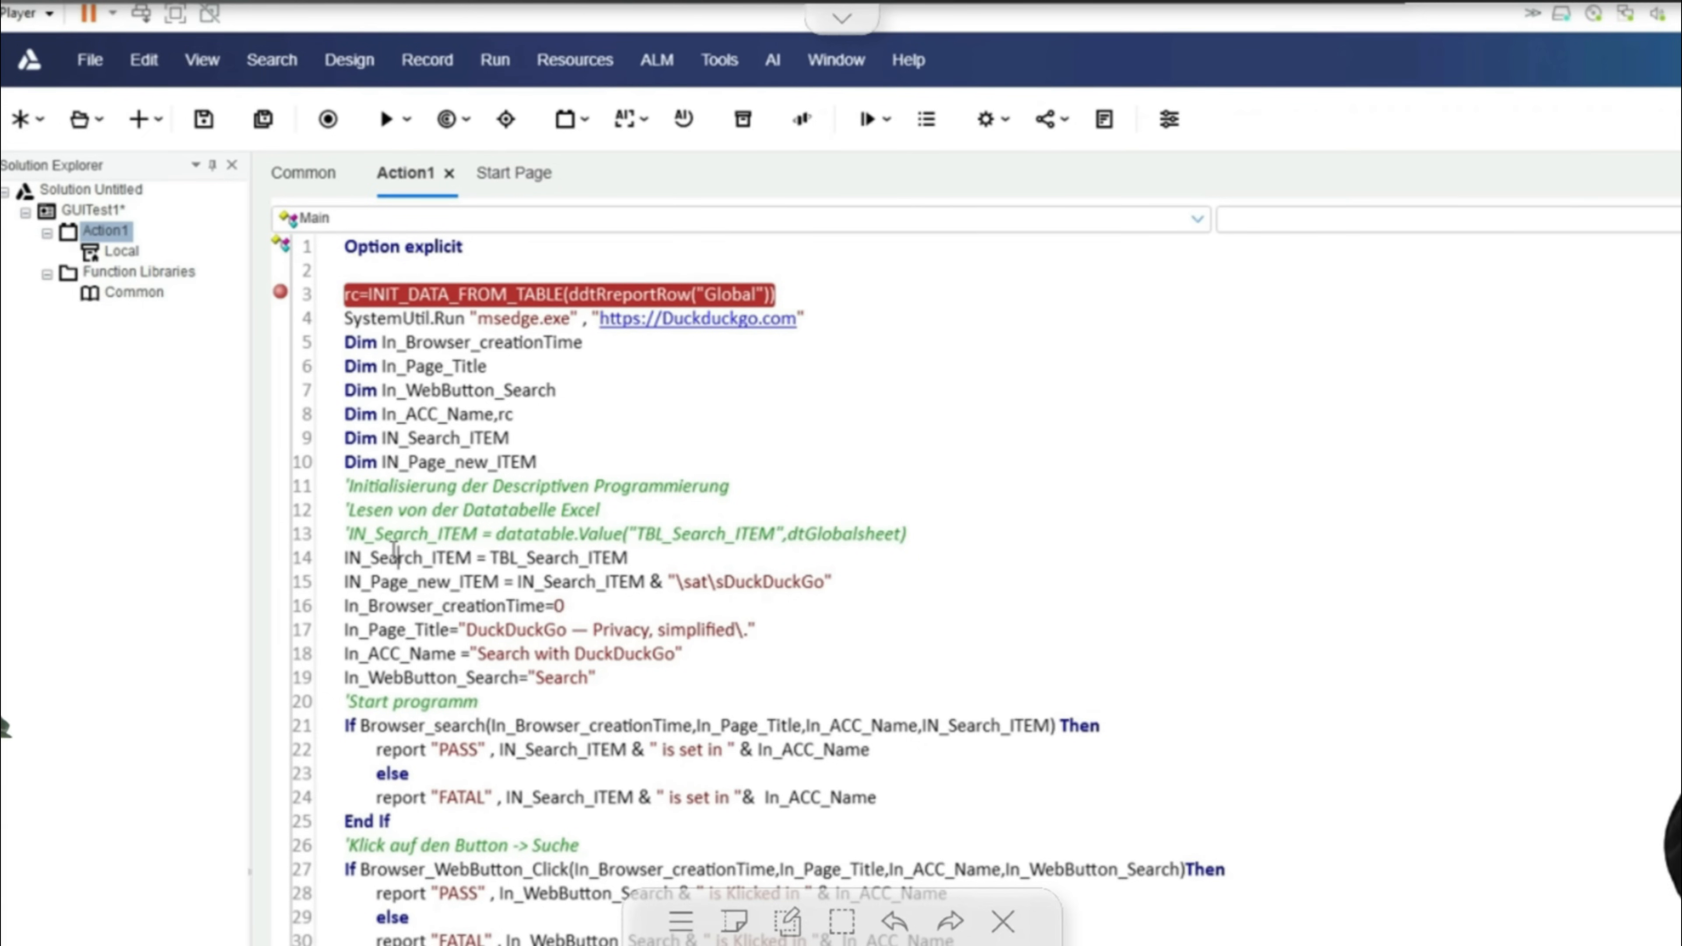
{"action": "mouse_move", "coordinate": [525, 544]}
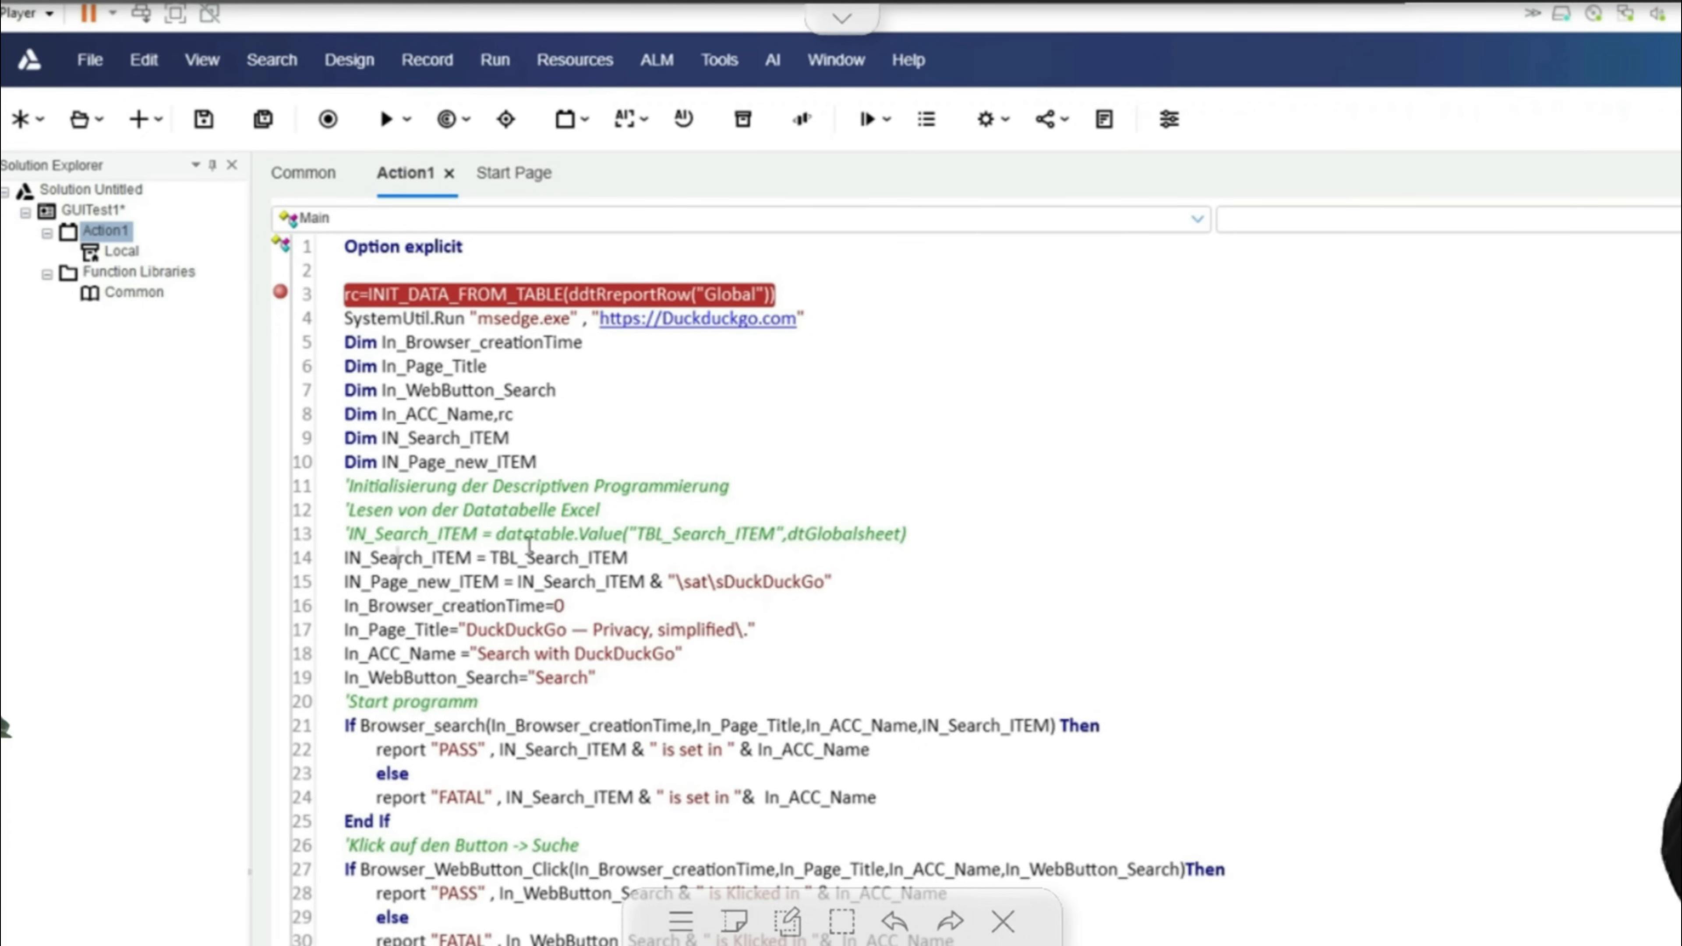
{"action": "scroll", "scroll_direction": "down", "scroll_amount": 3}
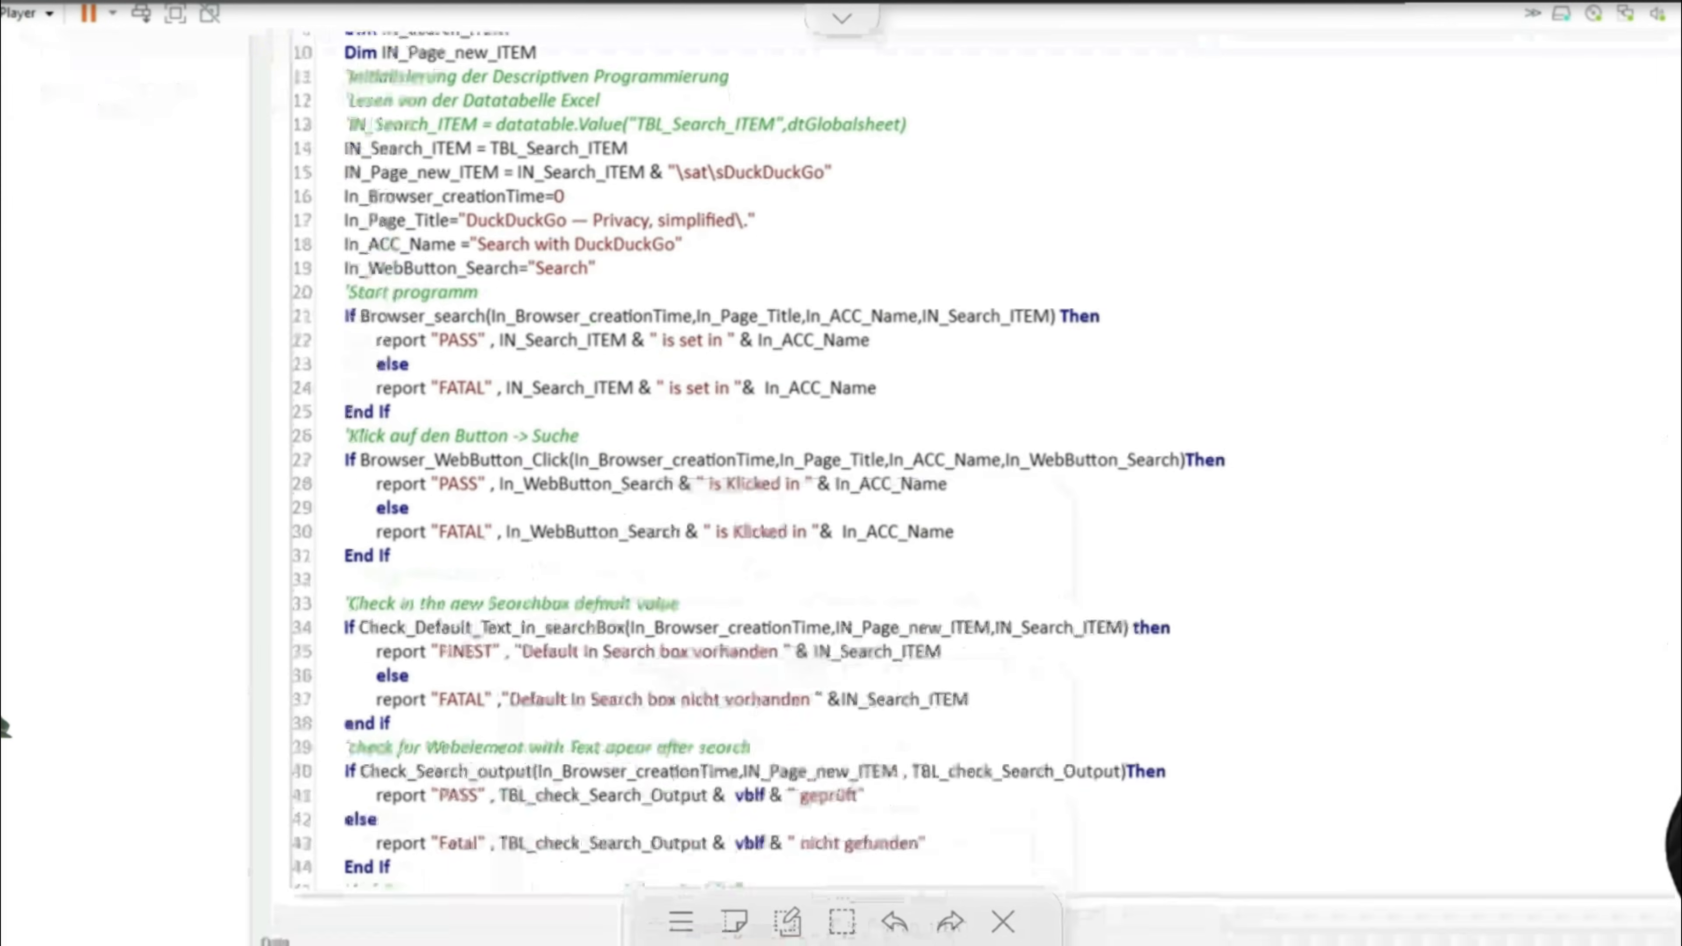
{"action": "left_click", "coordinate": [456, 919]}
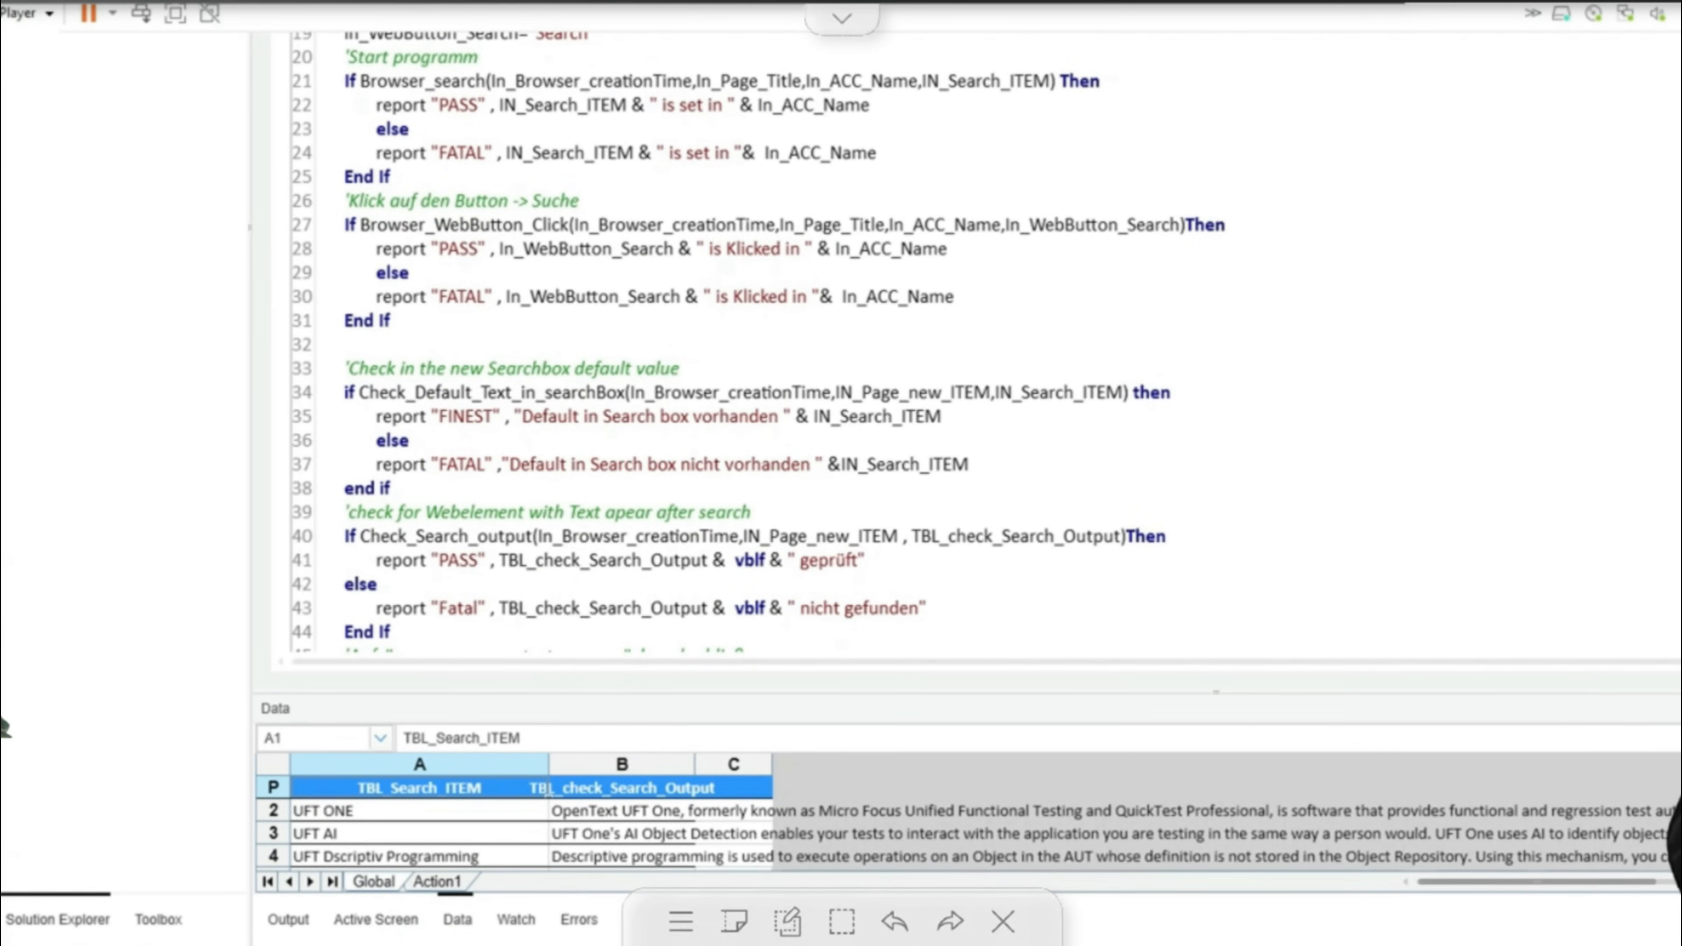
{"action": "scroll", "scroll_direction": "up", "scroll_amount": 3}
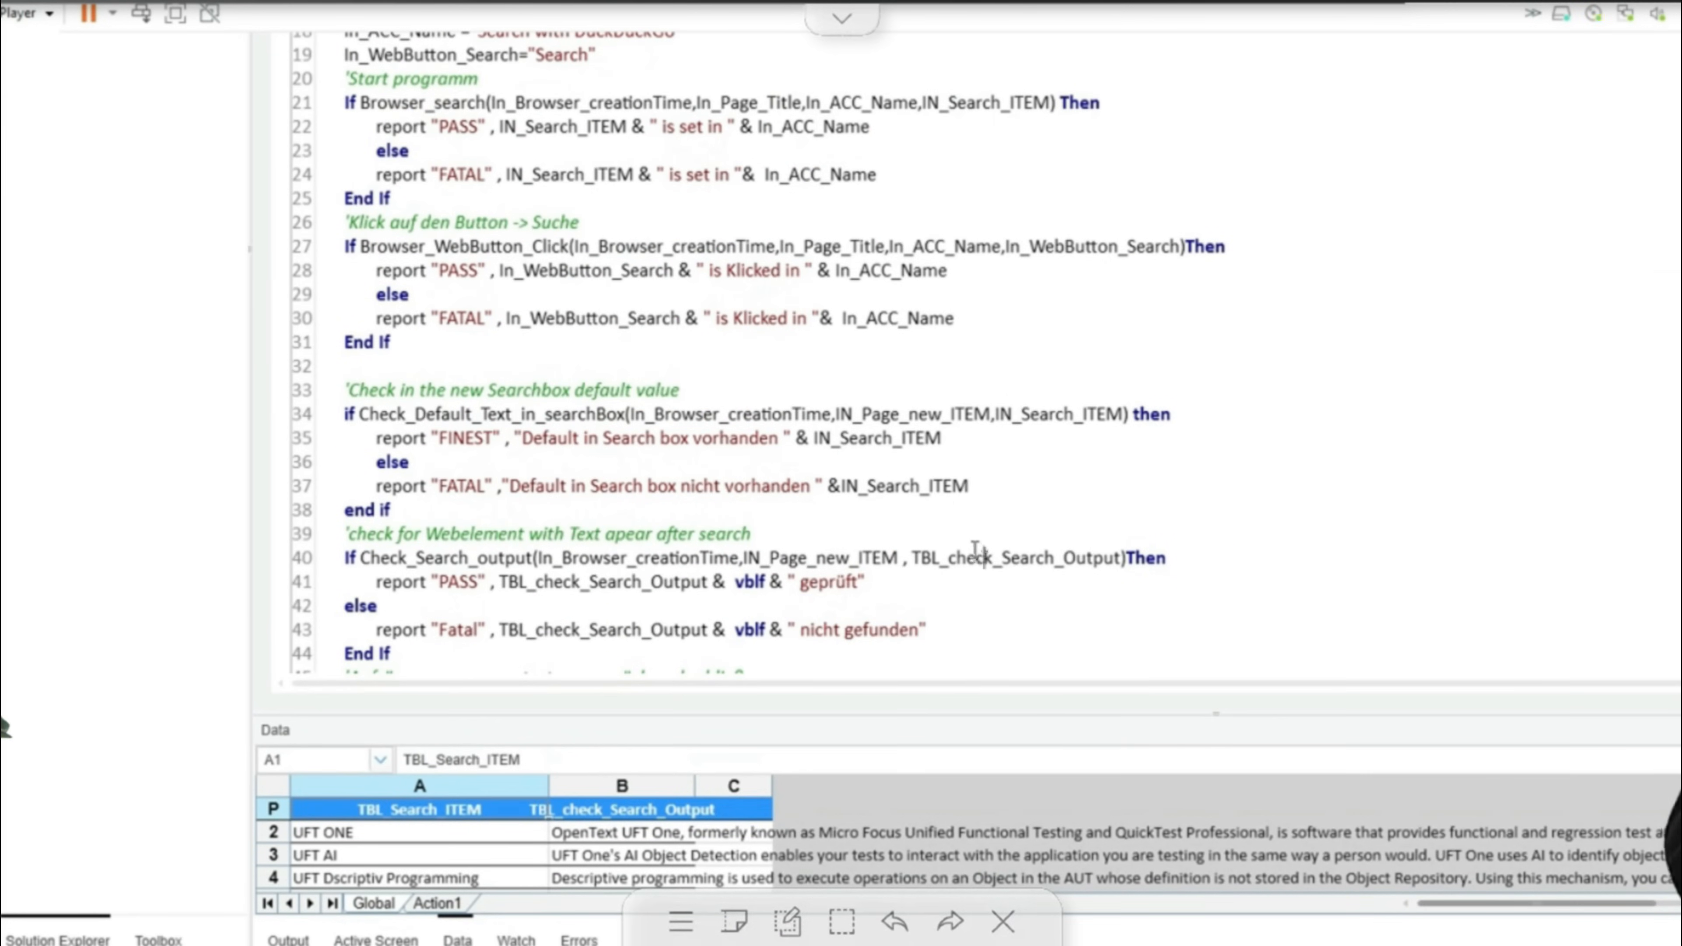
{"action": "mouse_move", "coordinate": [961, 90]}
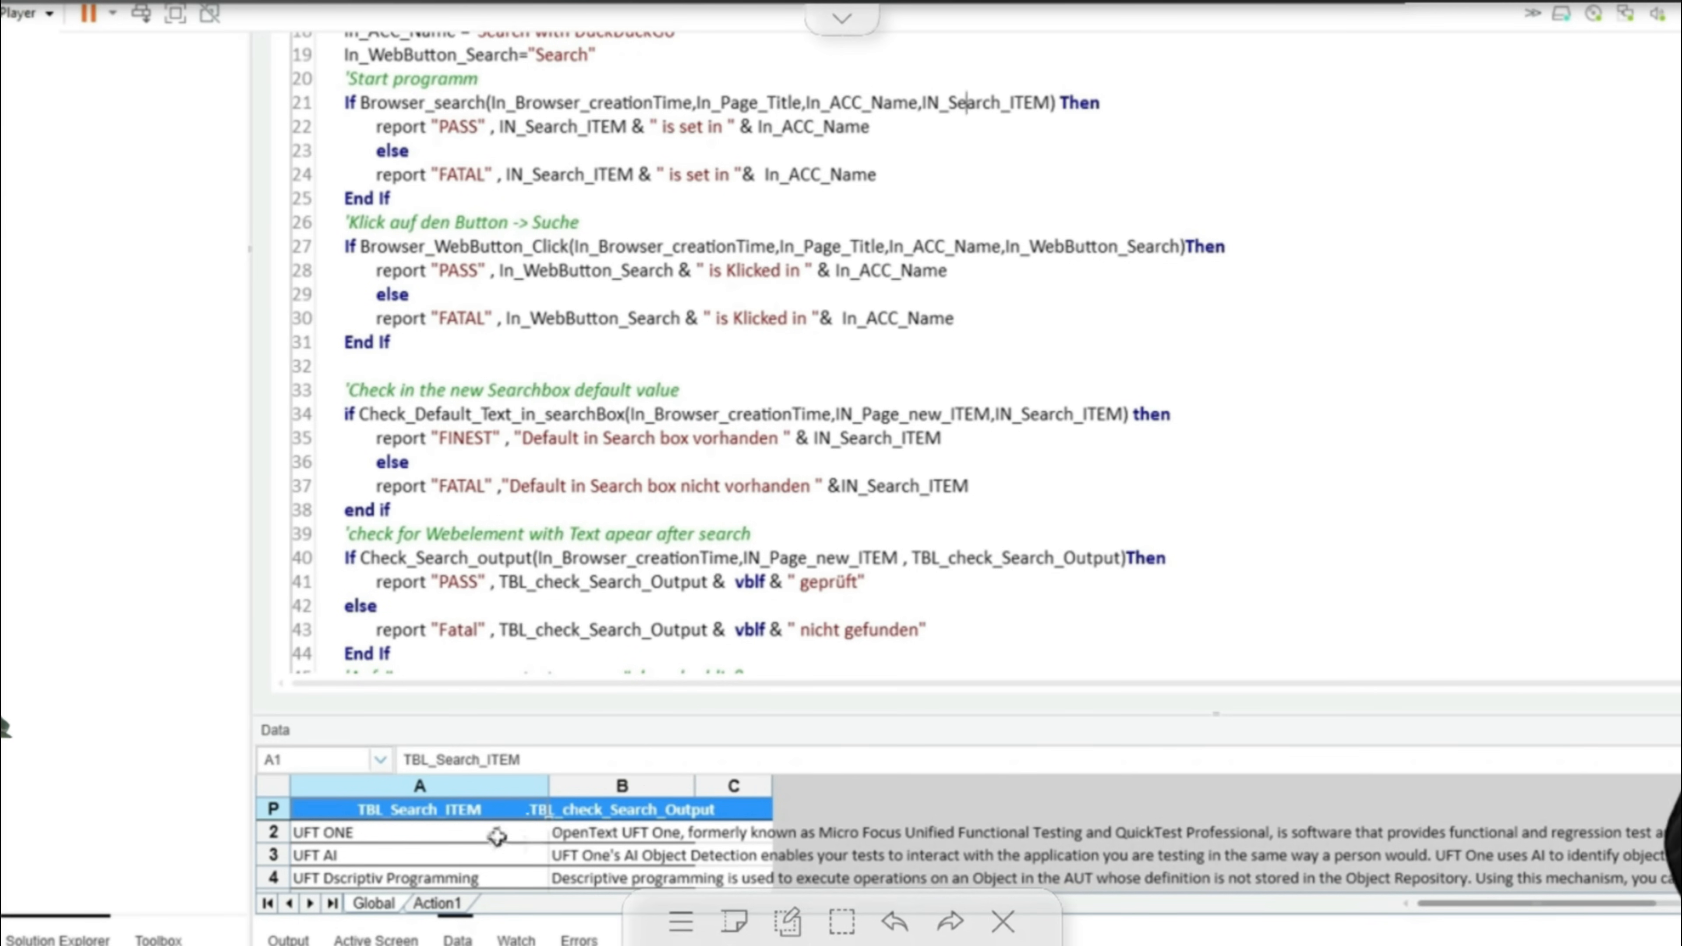
{"action": "left_click", "coordinate": [622, 809]}
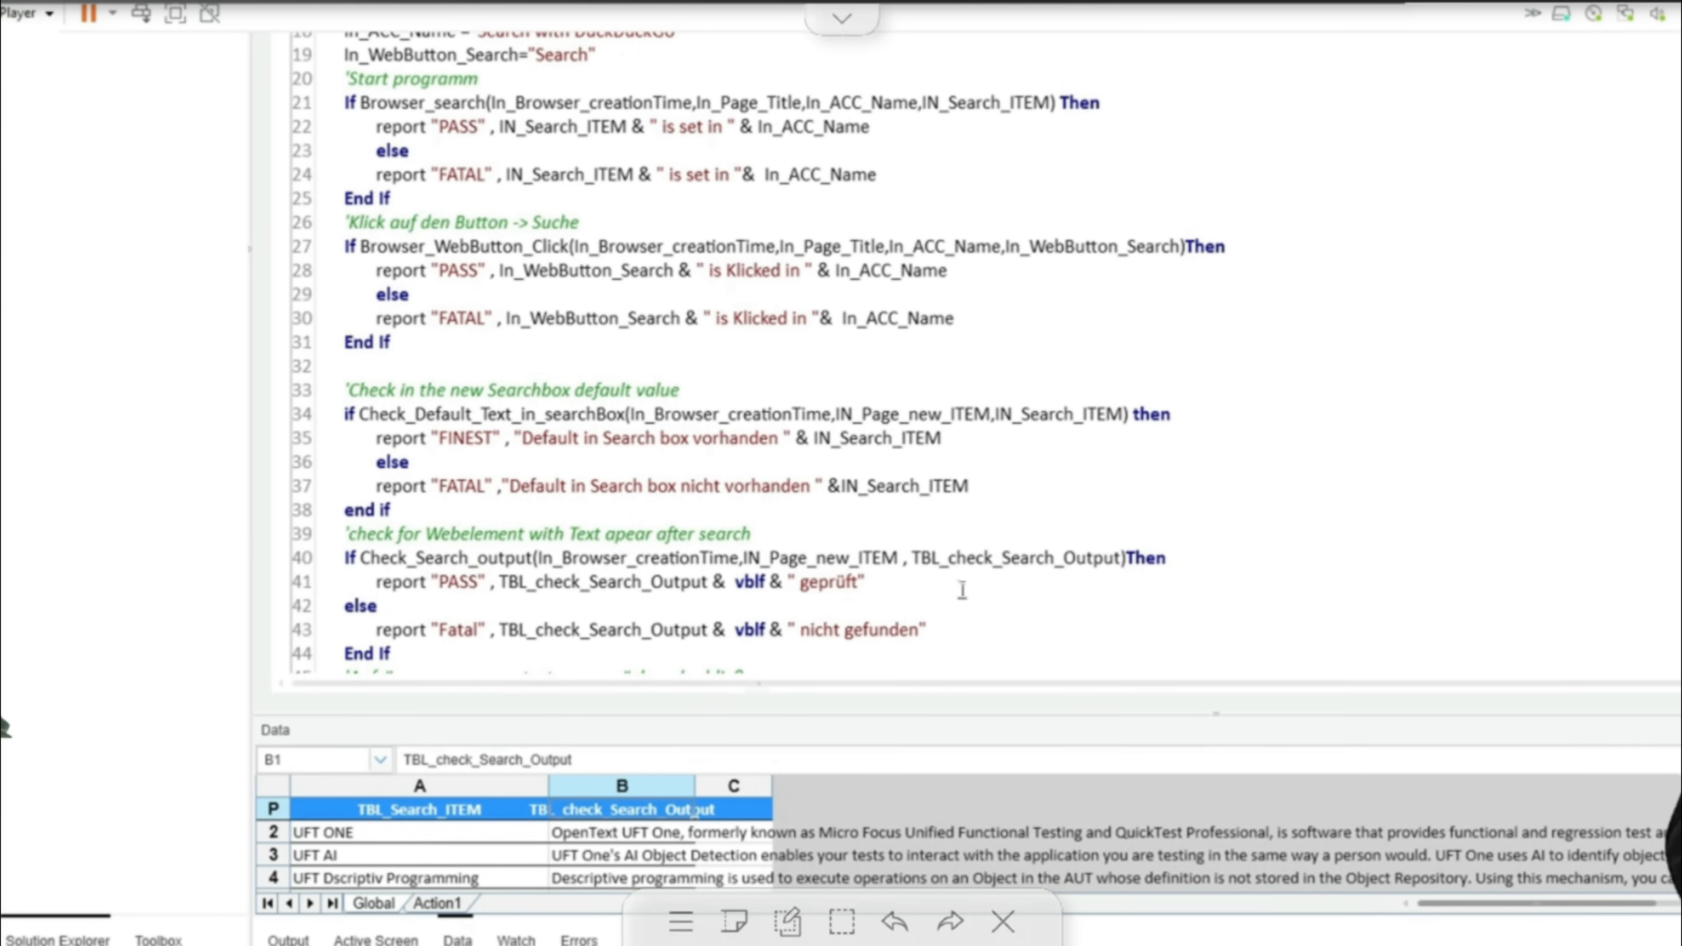
{"action": "mouse_move", "coordinate": [1013, 539]}
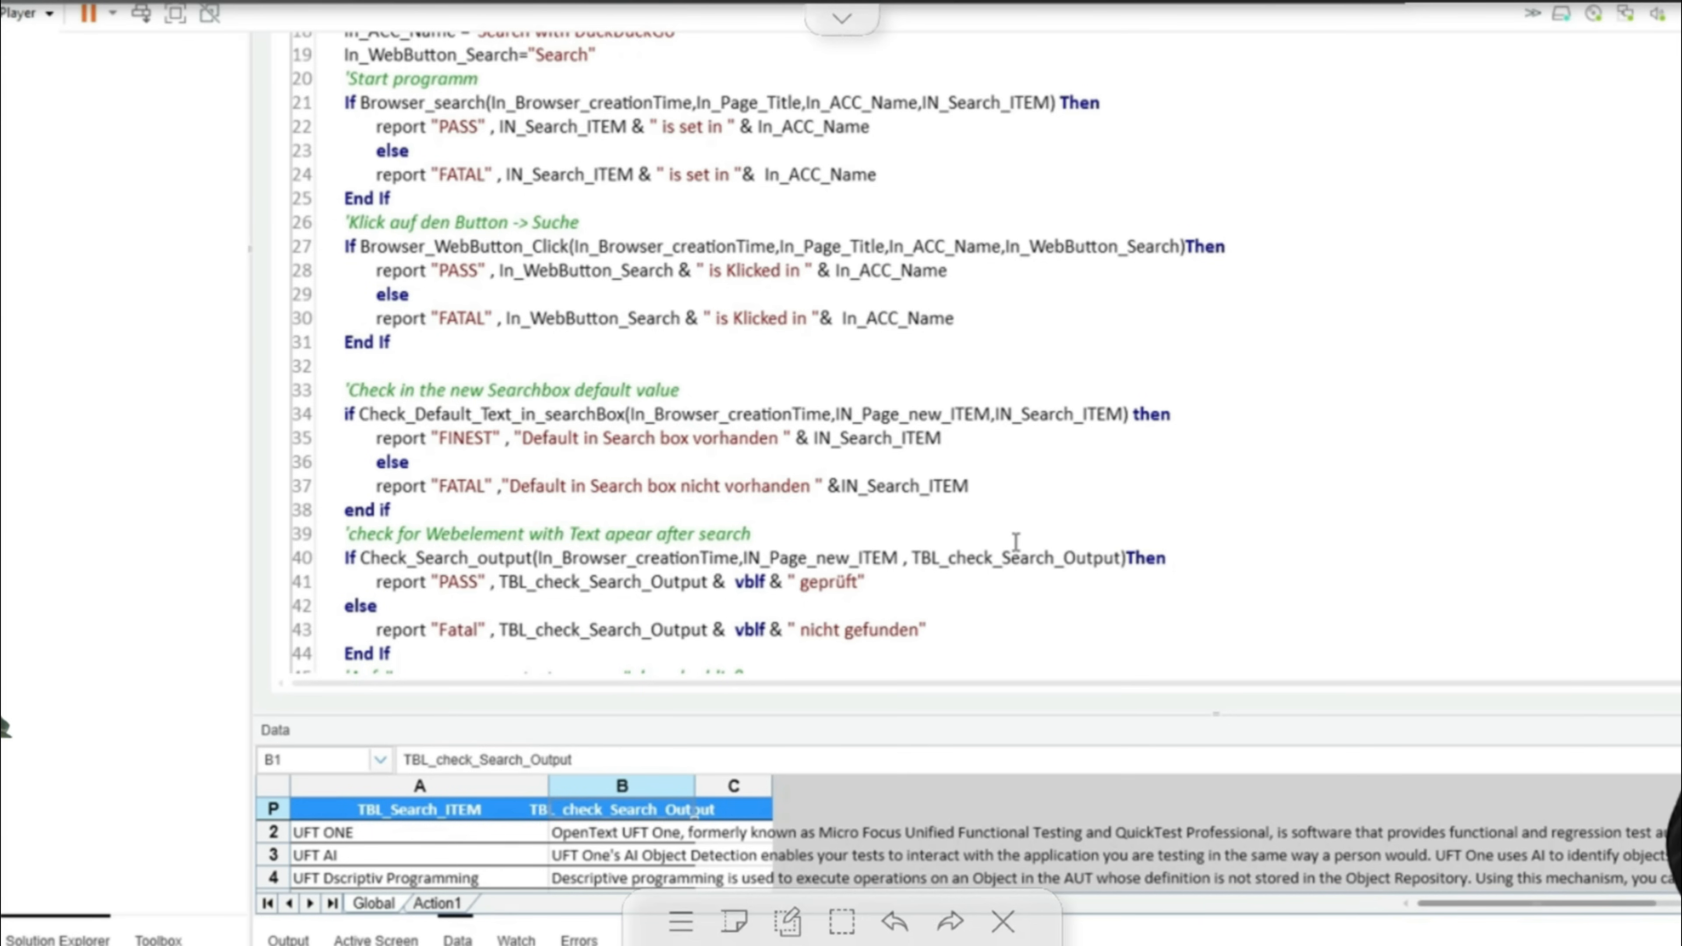
{"action": "left_click", "coordinate": [620, 831]}
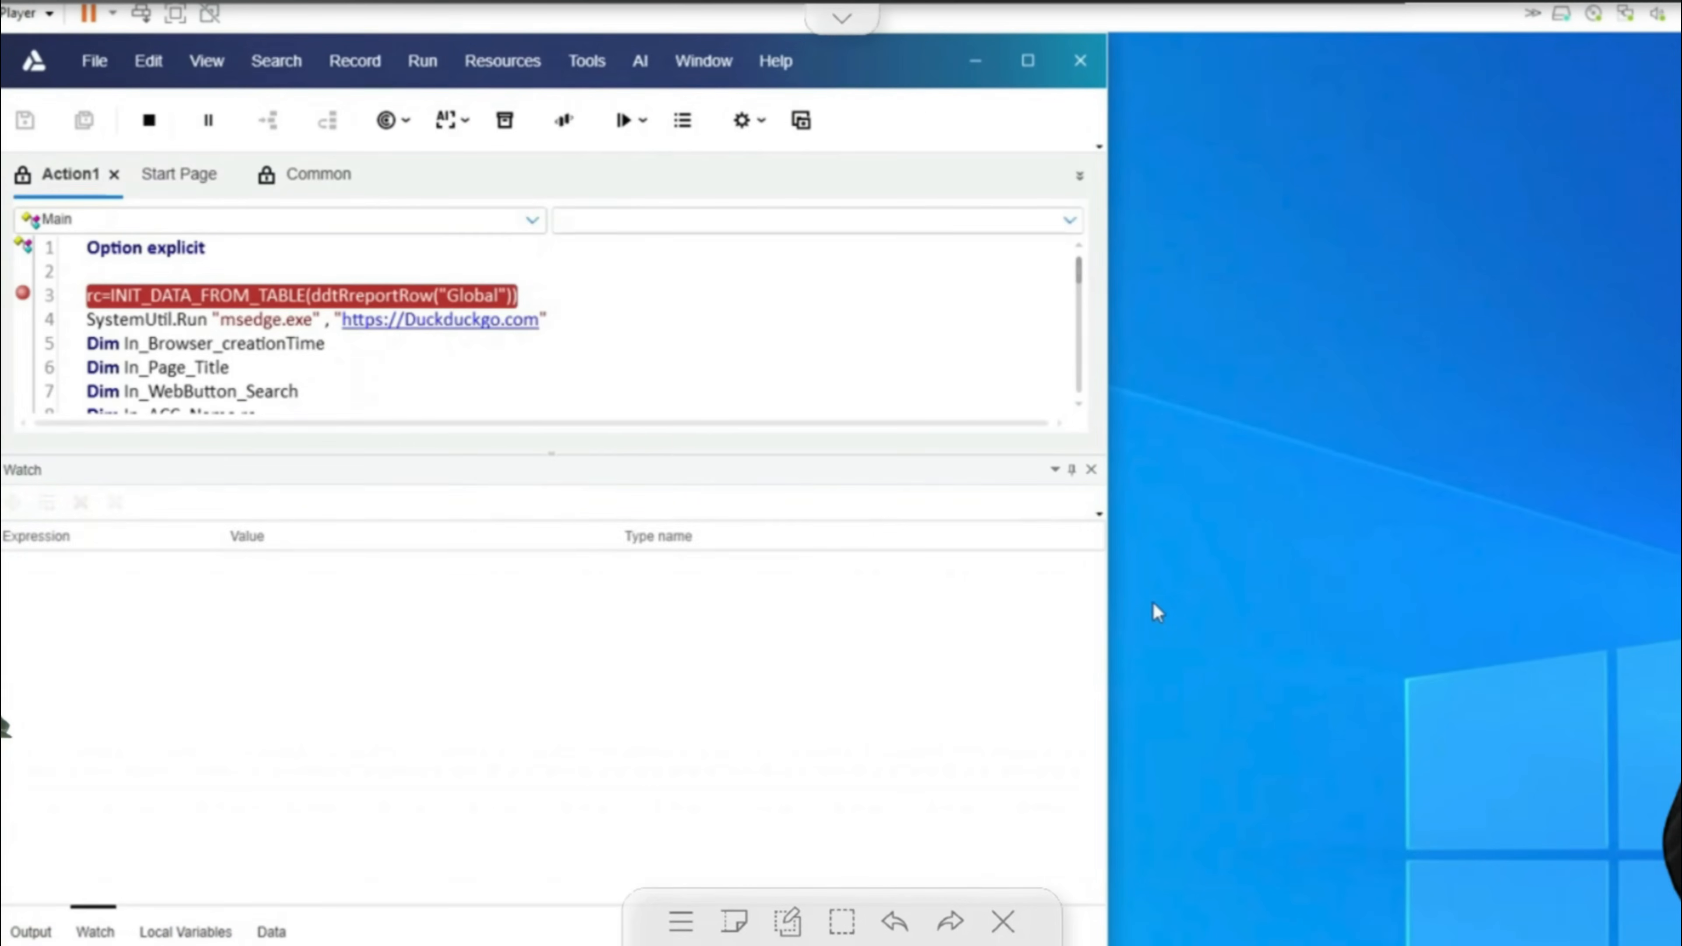
Show the Watch pane via View > Debug, check IN_Search_ITEM is "UFT ONE", and continue the run
{"action": "left_click", "coordinate": [205, 60]}
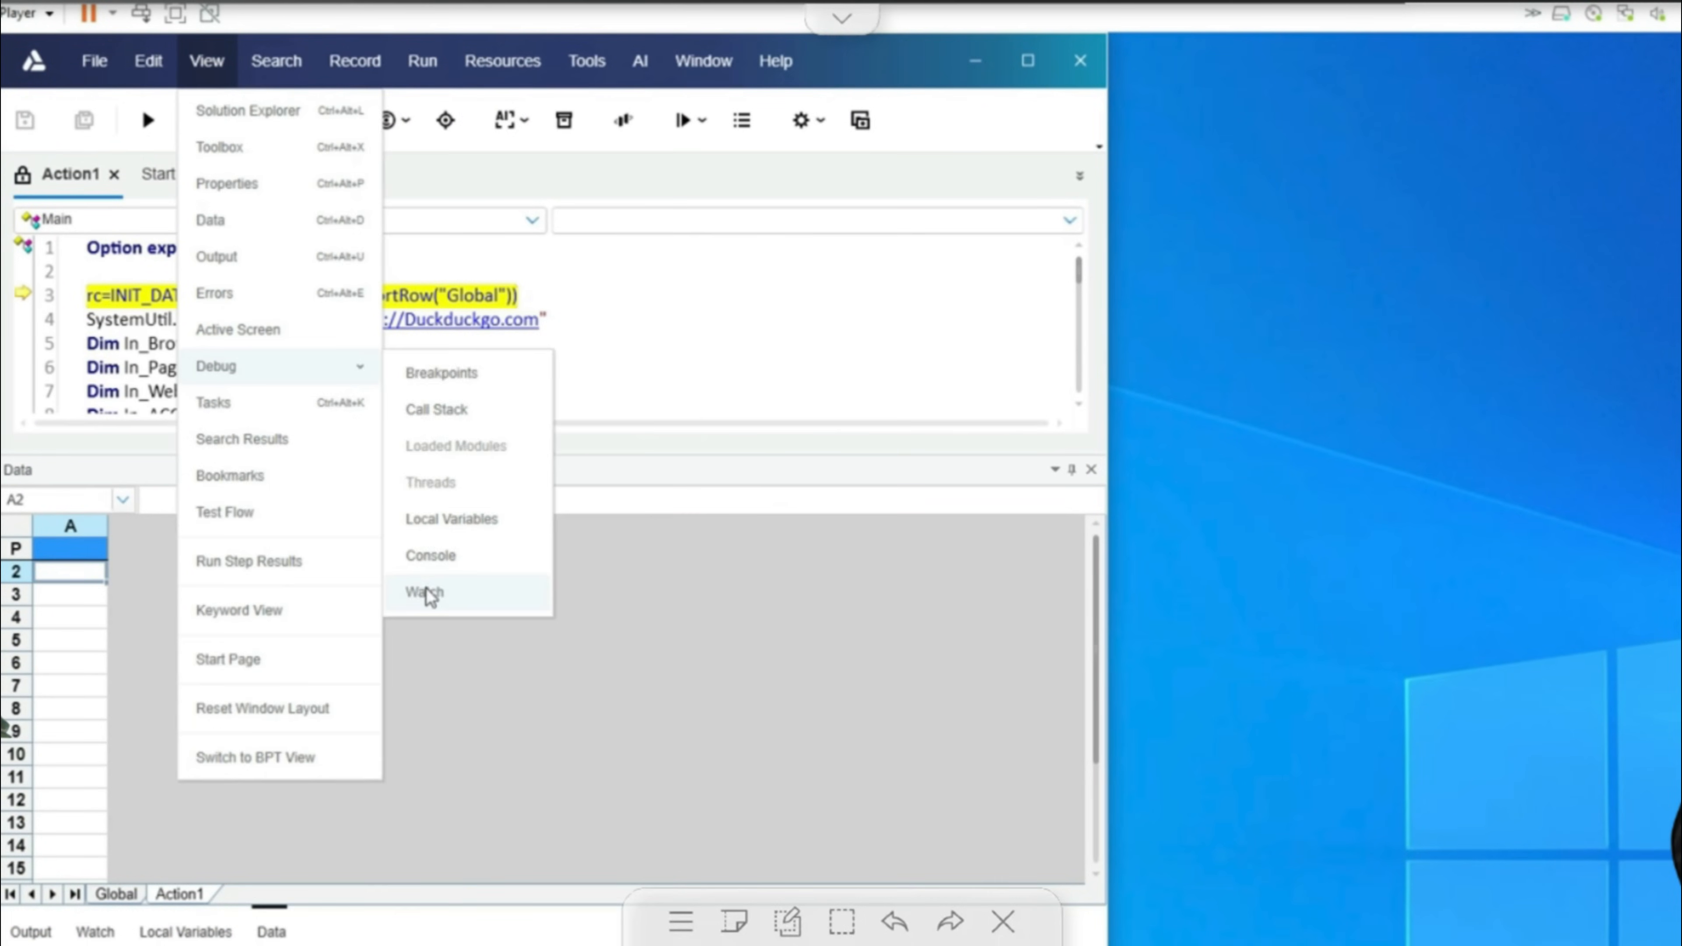
{"action": "left_click", "coordinate": [424, 593]}
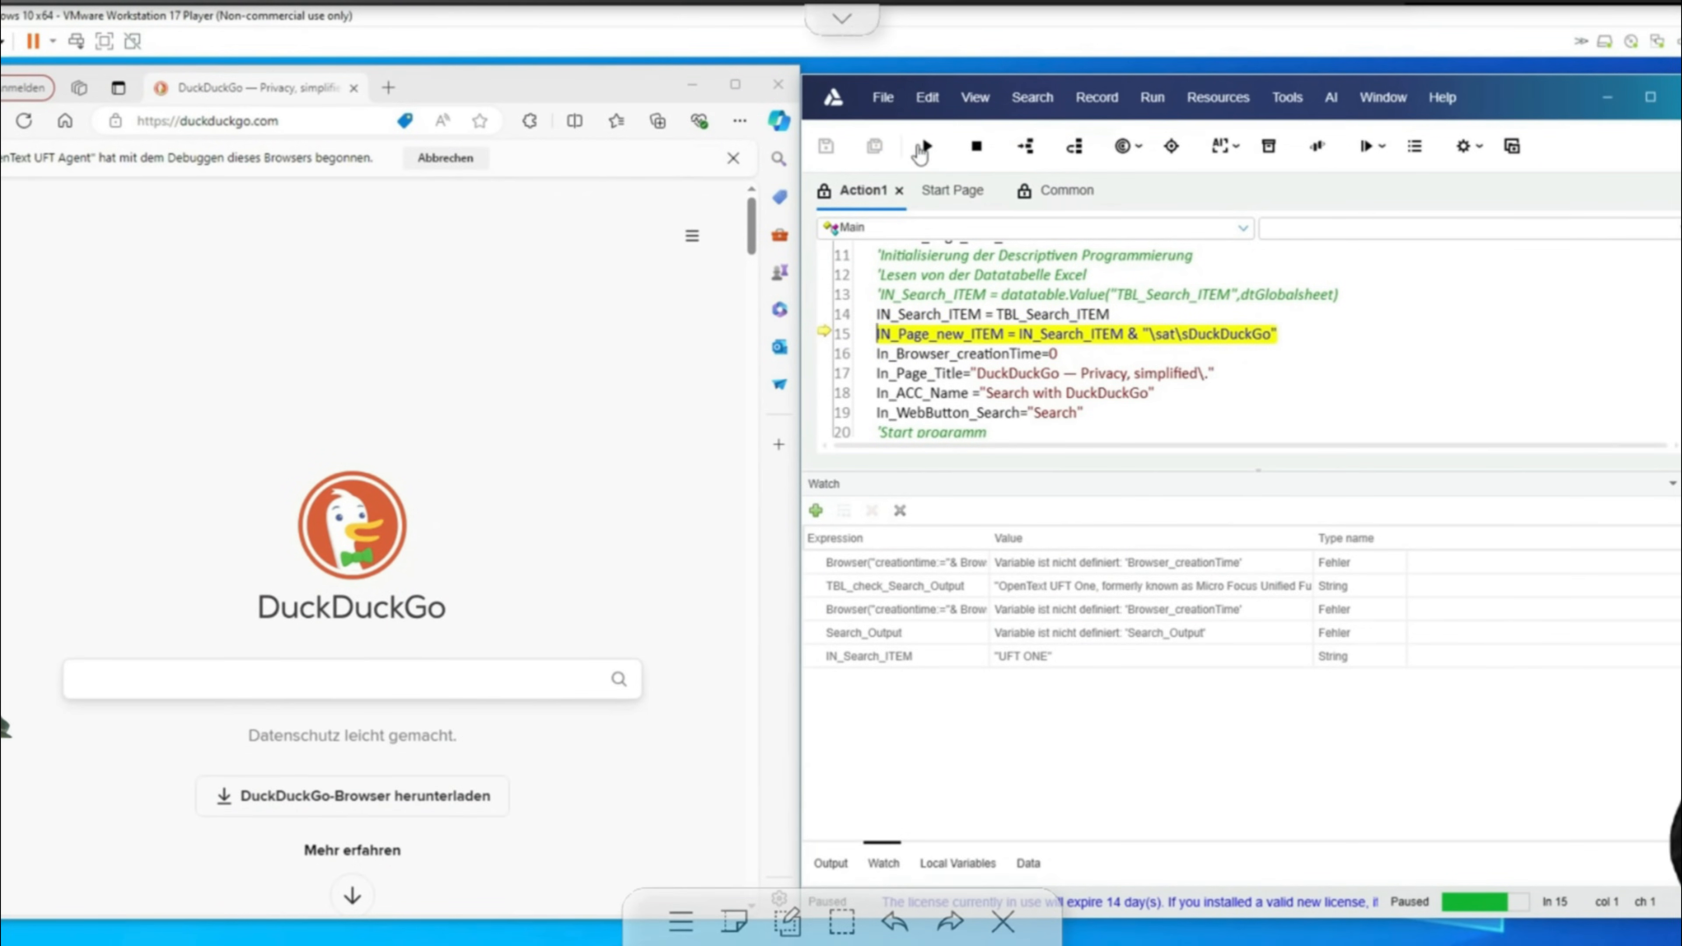
{"action": "mouse_move", "coordinate": [922, 147]}
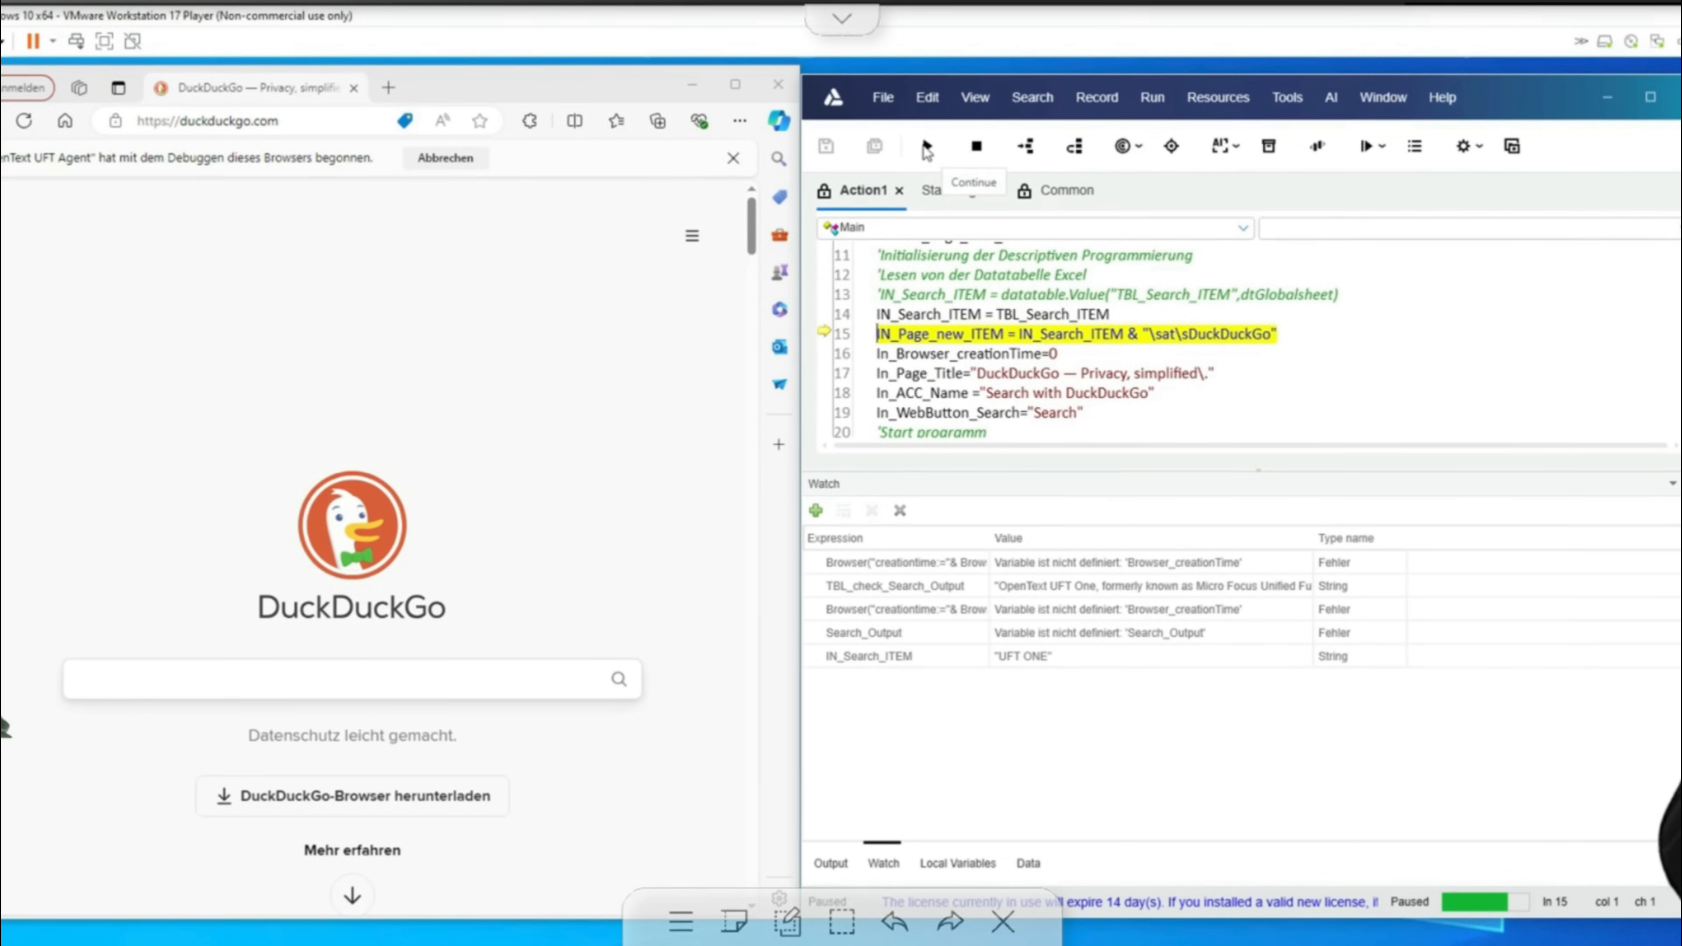
{"action": "left_click", "coordinate": [923, 146]}
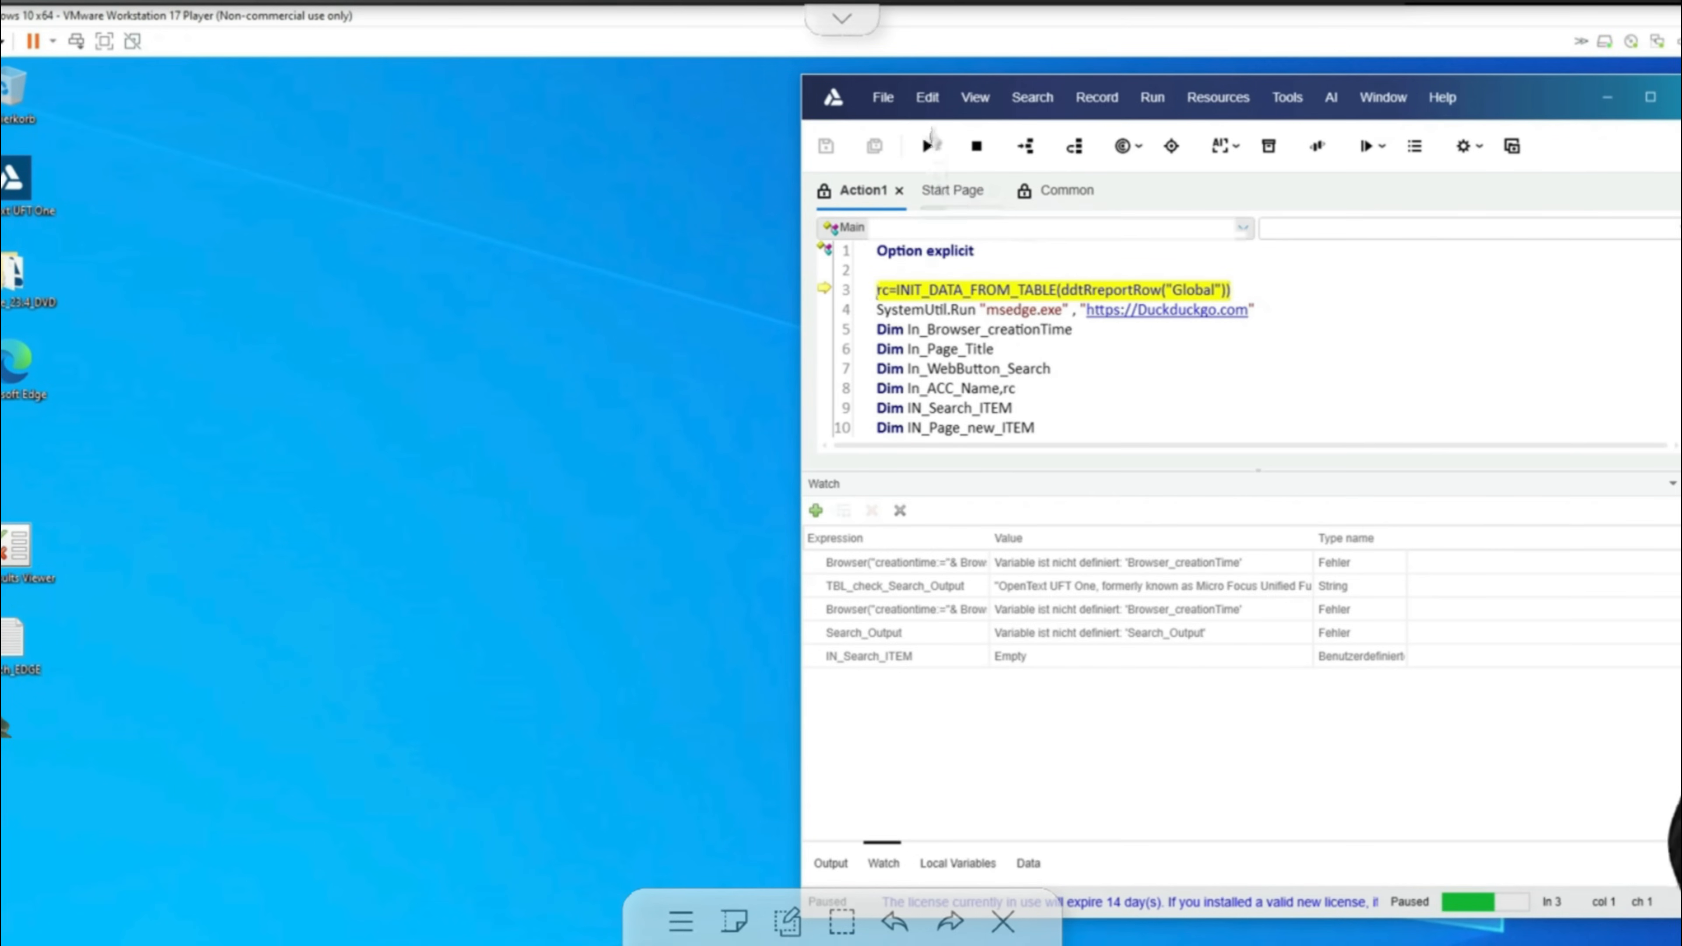
Resume the run through global iterations 2 and 3 until UFT One returns to the Action1 editor
{"action": "left_click", "coordinate": [1027, 862]}
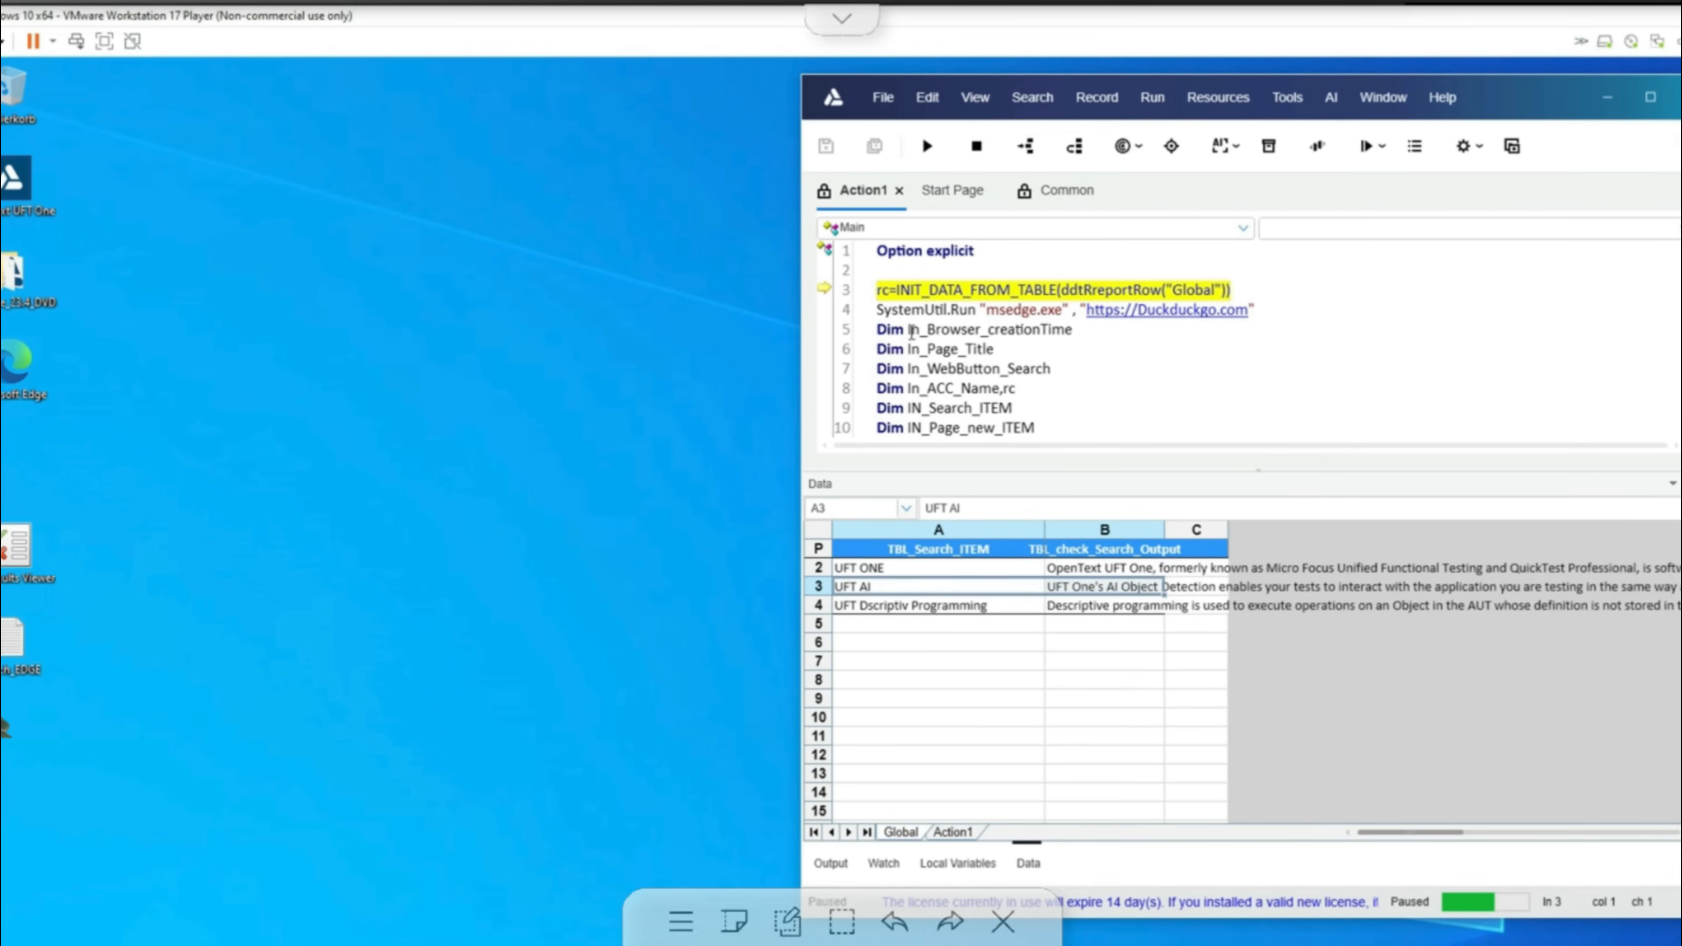
{"action": "left_click", "coordinate": [883, 864]}
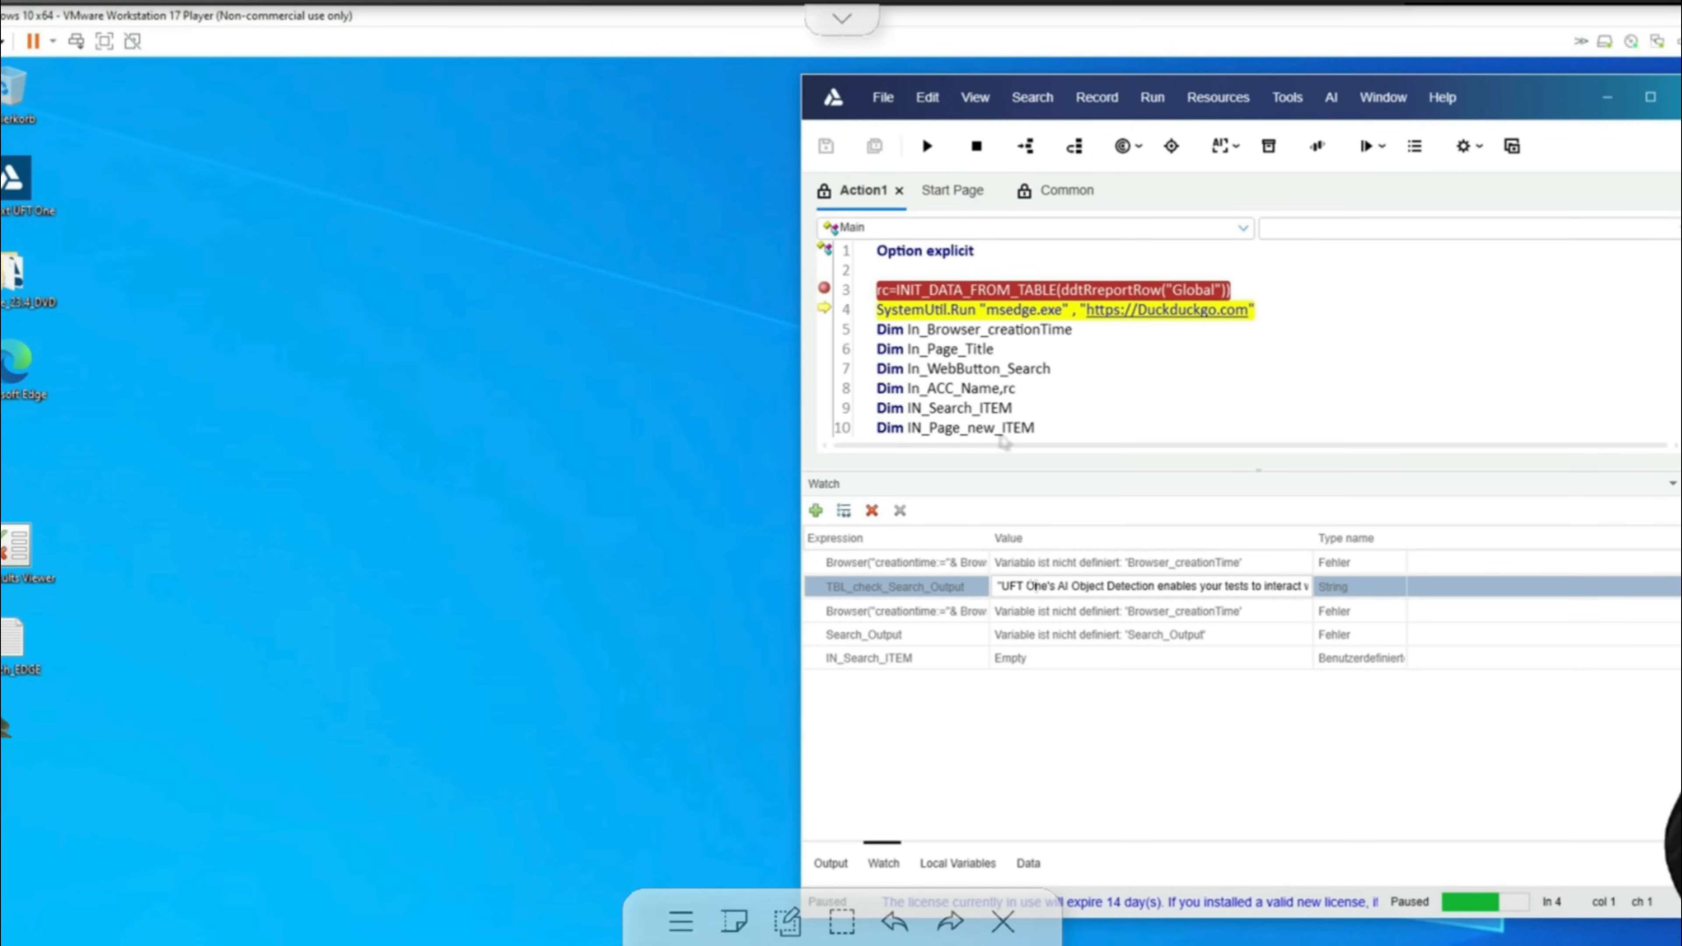
{"action": "left_click", "coordinate": [925, 146]}
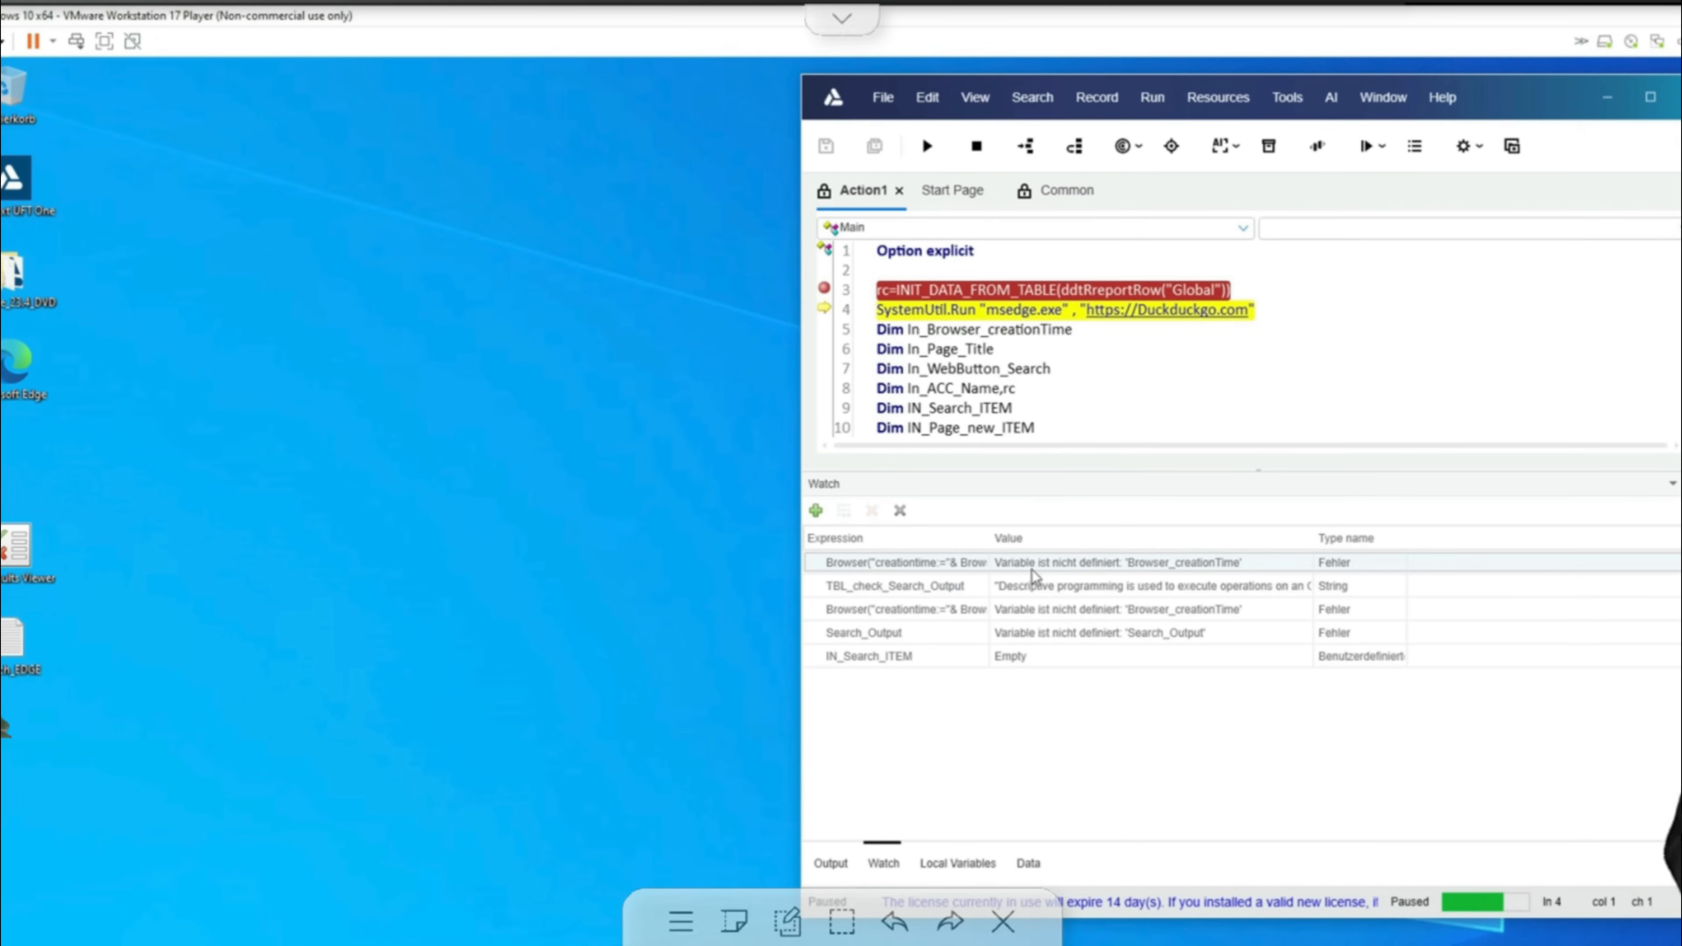
{"action": "left_click", "coordinate": [926, 147]}
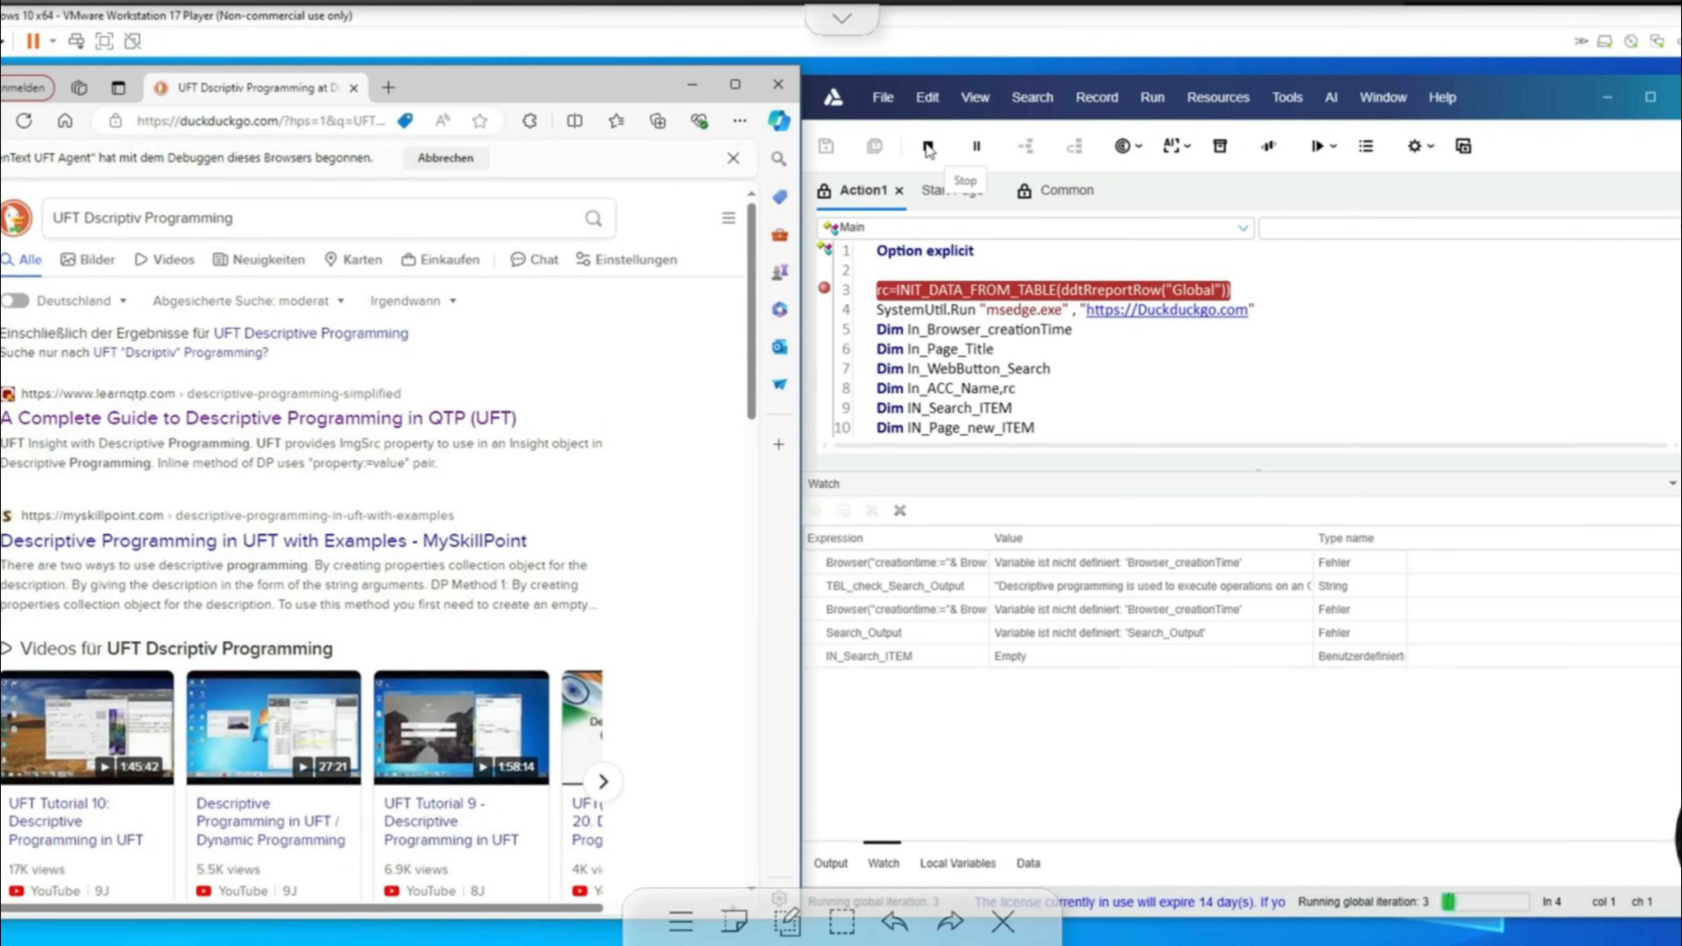
{"action": "scroll", "scroll_direction": "down", "scroll_amount": 3}
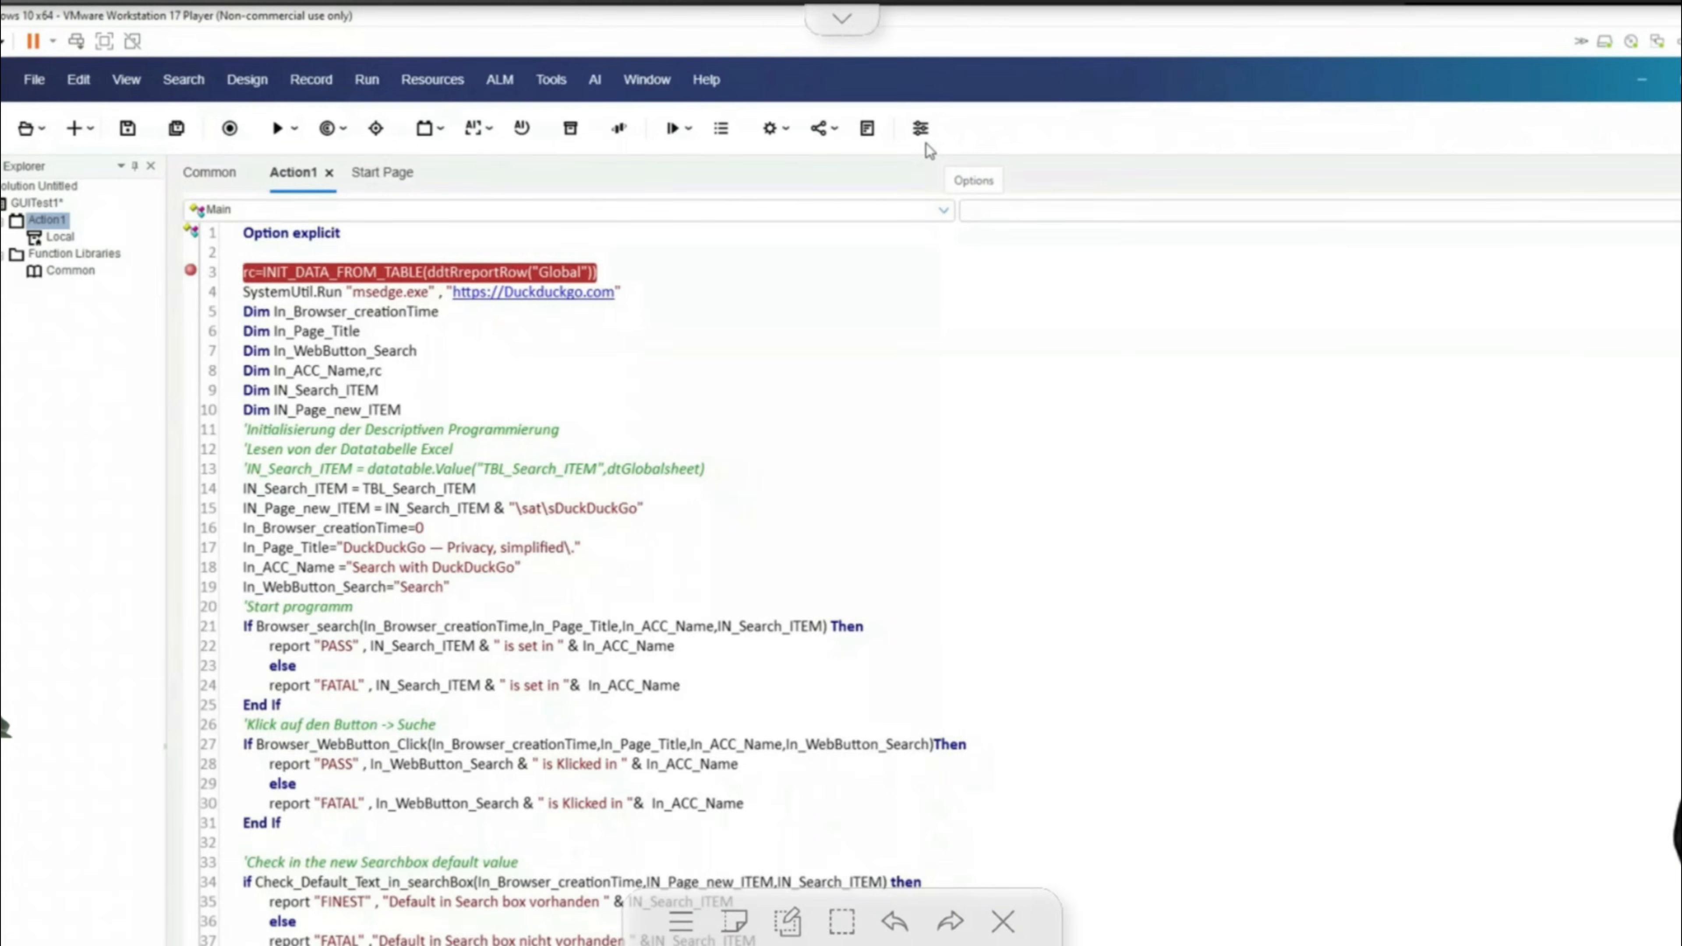
View the GUITest1 run report with 66 passed steps and send it to the default browser
{"action": "left_click", "coordinate": [273, 128]}
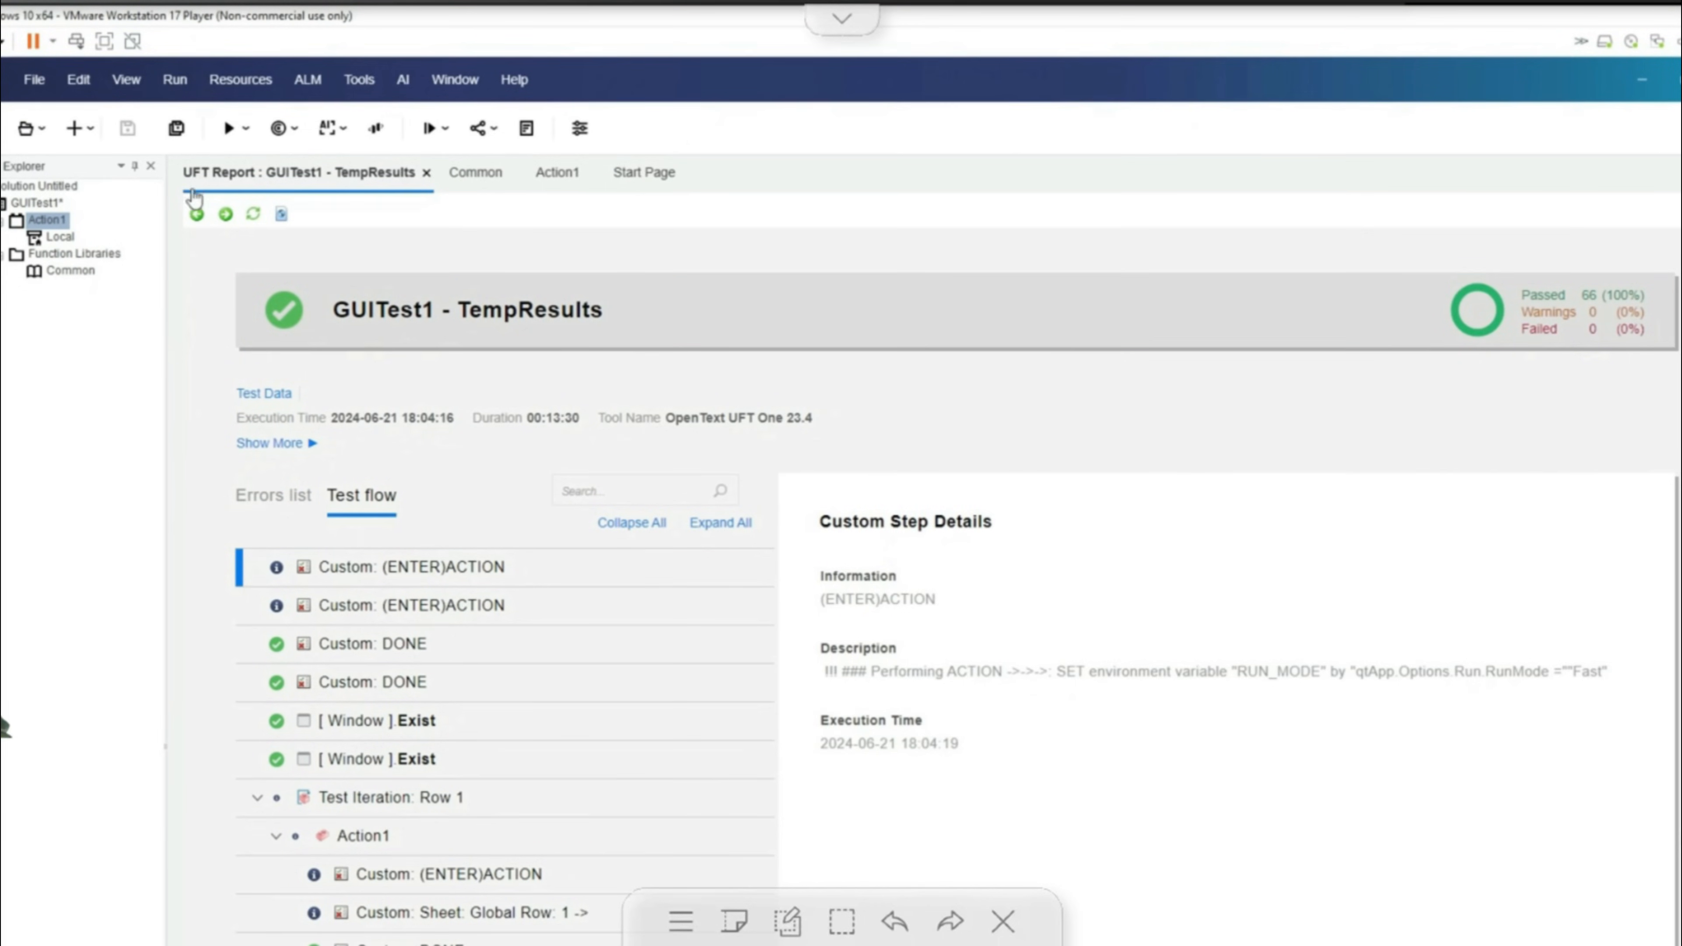
{"action": "mouse_move", "coordinate": [281, 214]}
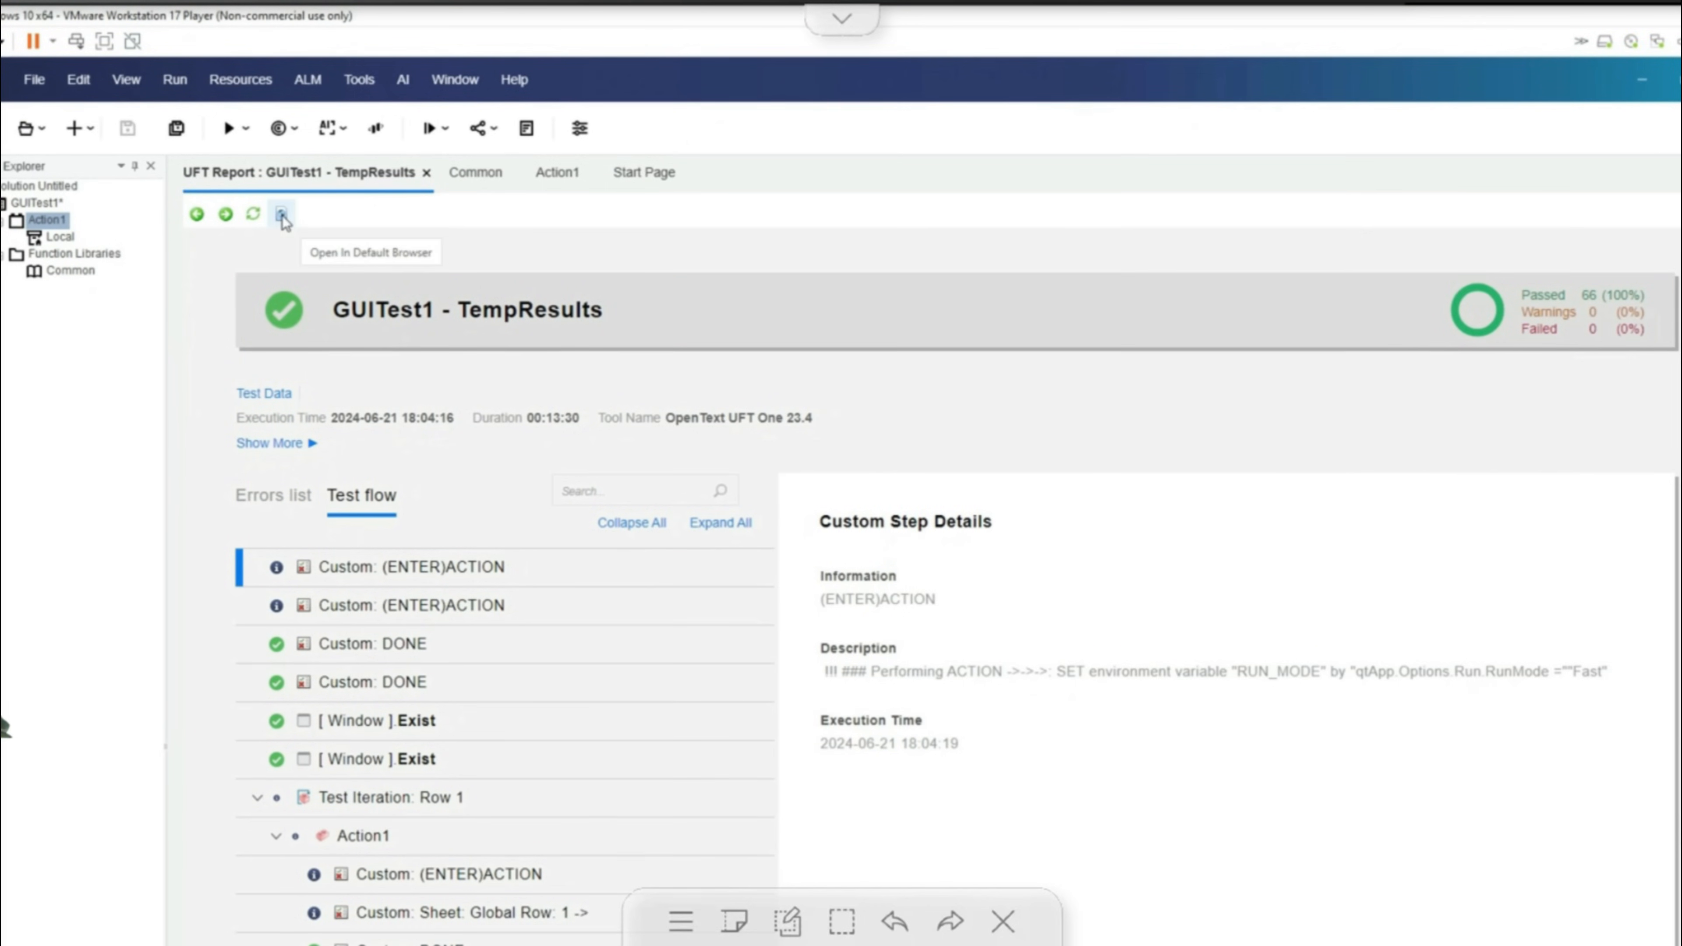
{"action": "left_click", "coordinate": [283, 215]}
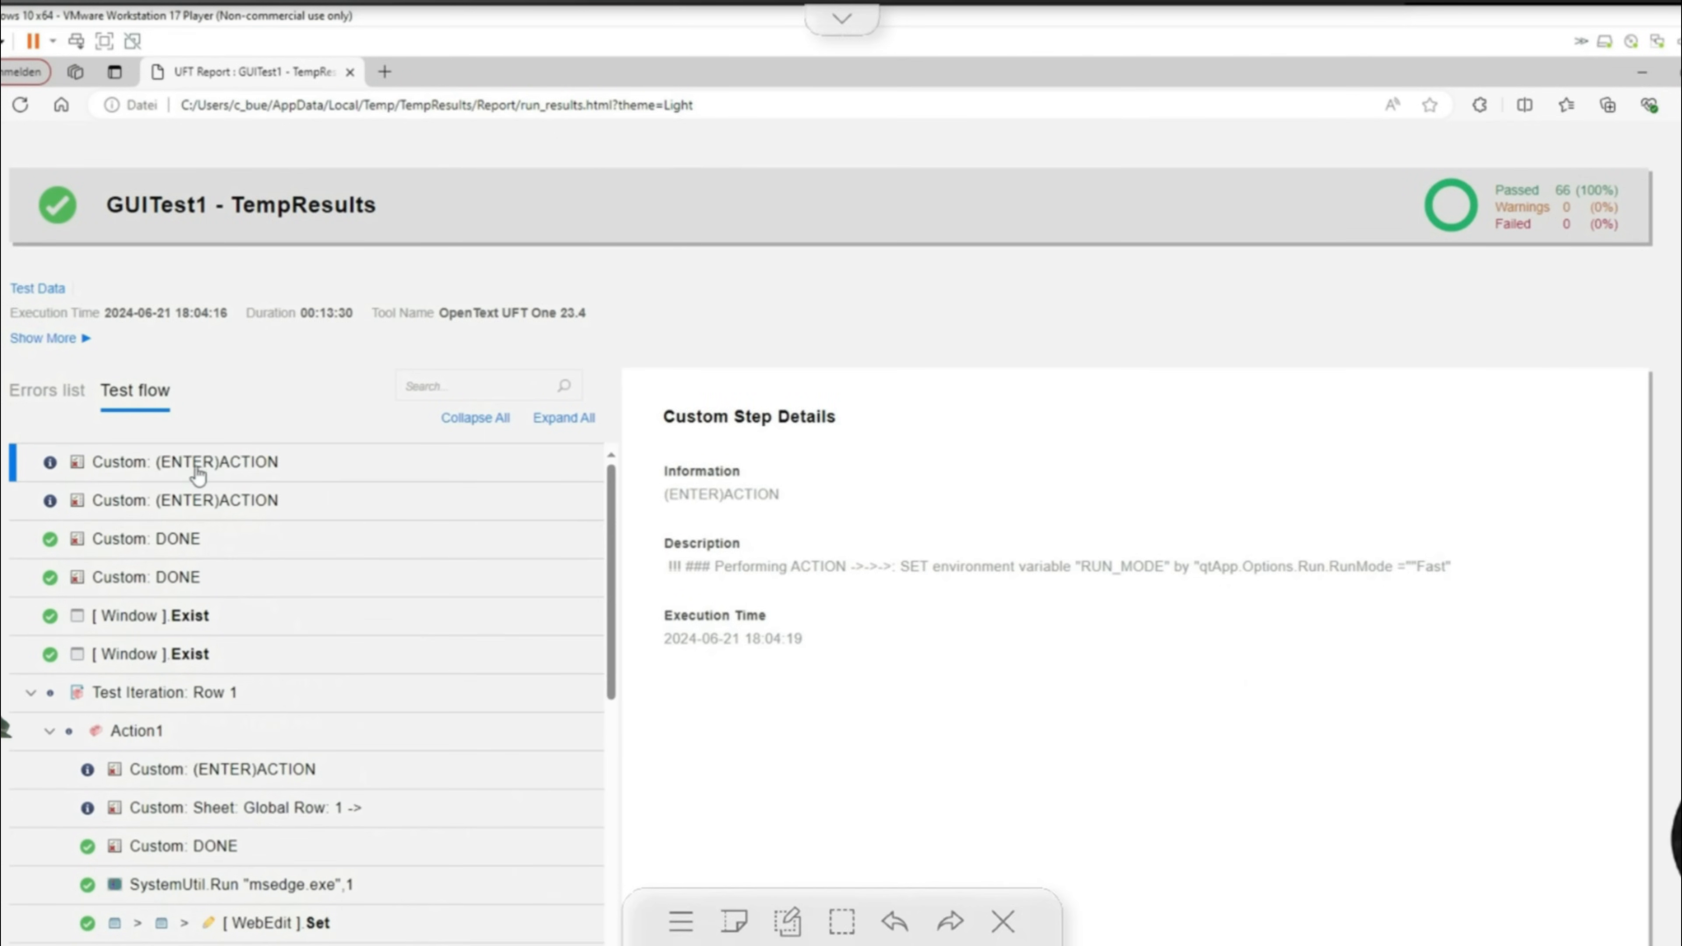
Inspect the ENTER ACTION, DONE and Global sheet Row 1 step details in the Edge report
{"action": "left_click", "coordinate": [184, 500]}
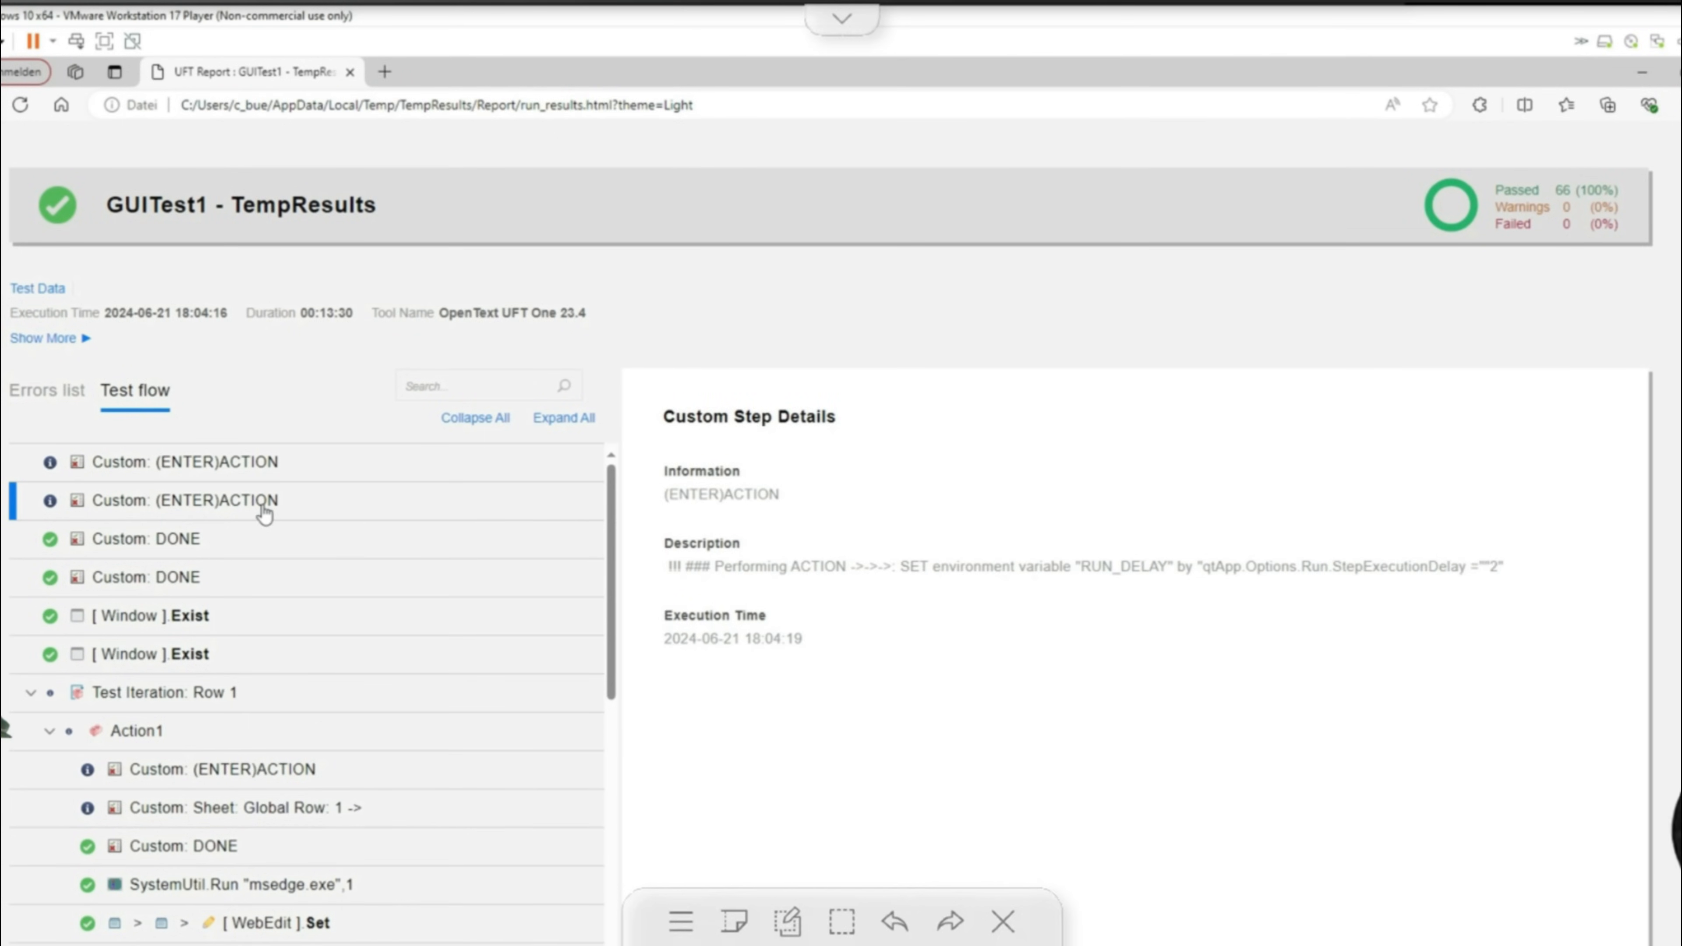
{"action": "left_click", "coordinate": [147, 537]}
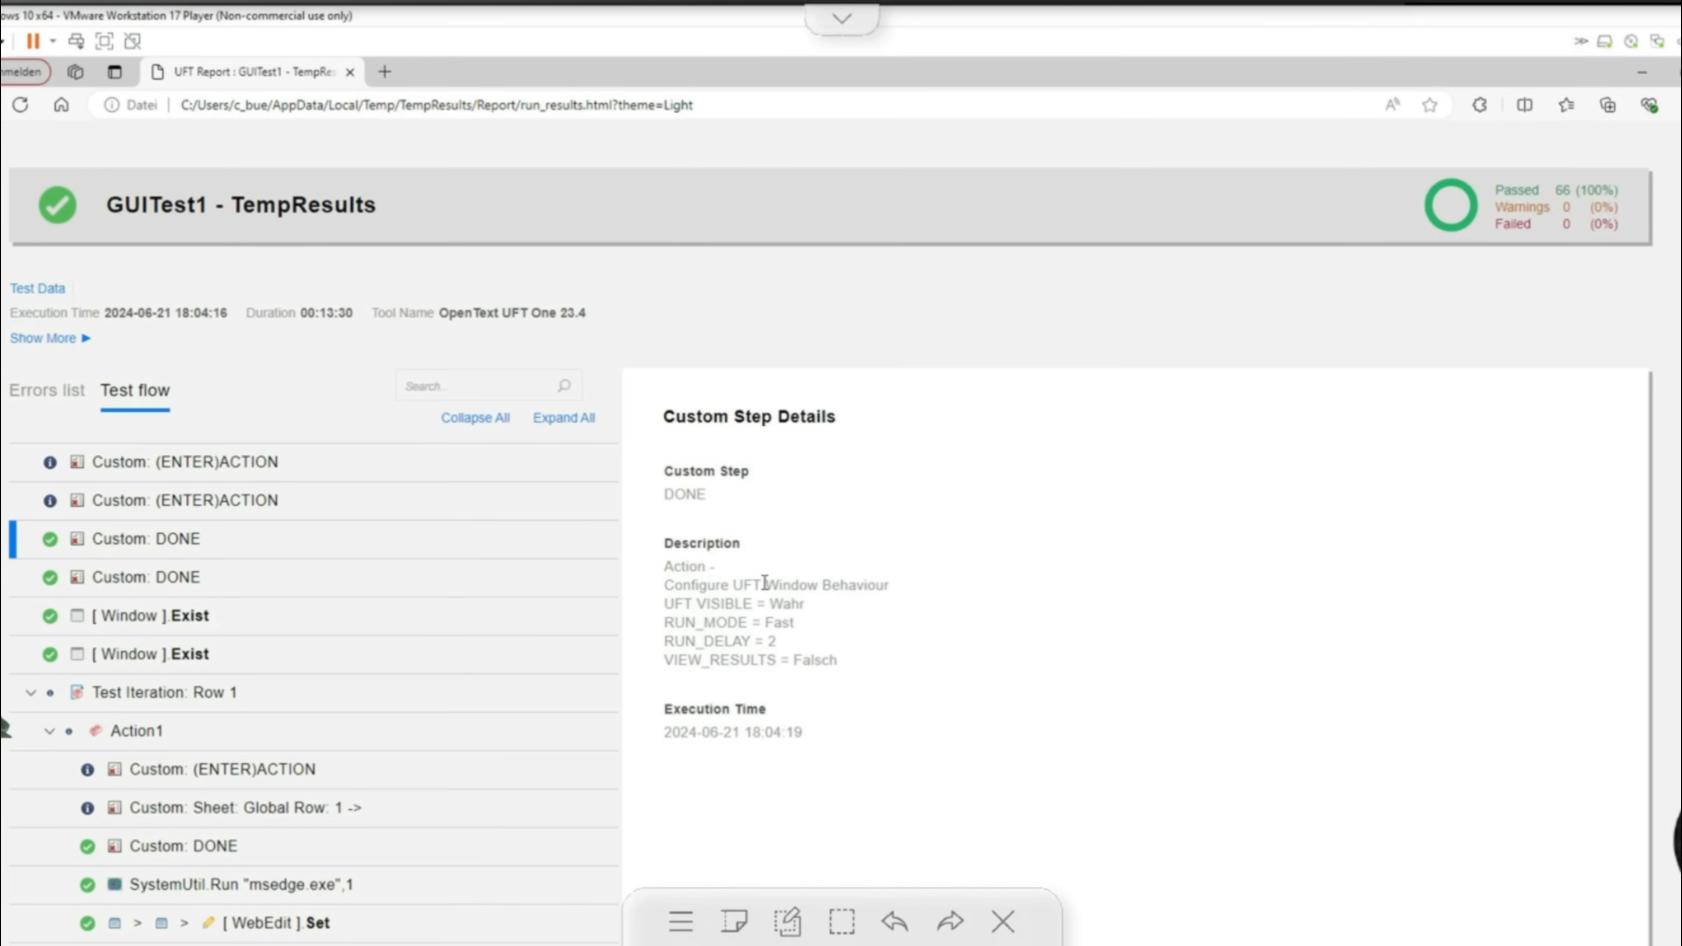
{"action": "left_click", "coordinate": [161, 578]}
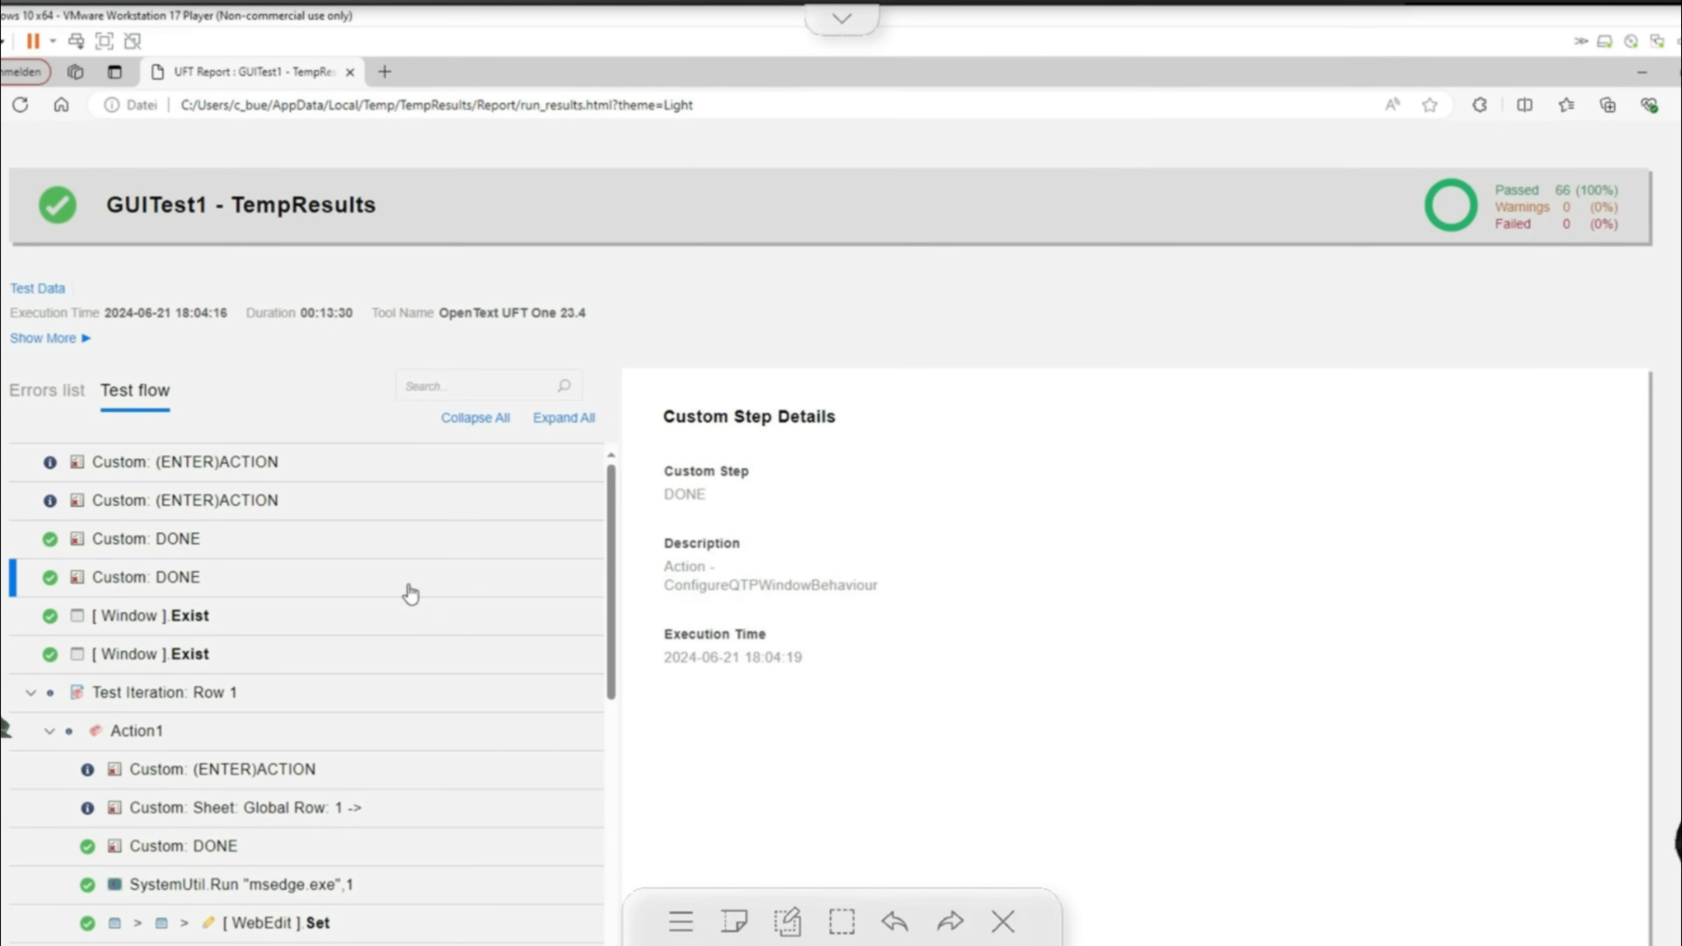
{"action": "mouse_move", "coordinate": [238, 742]}
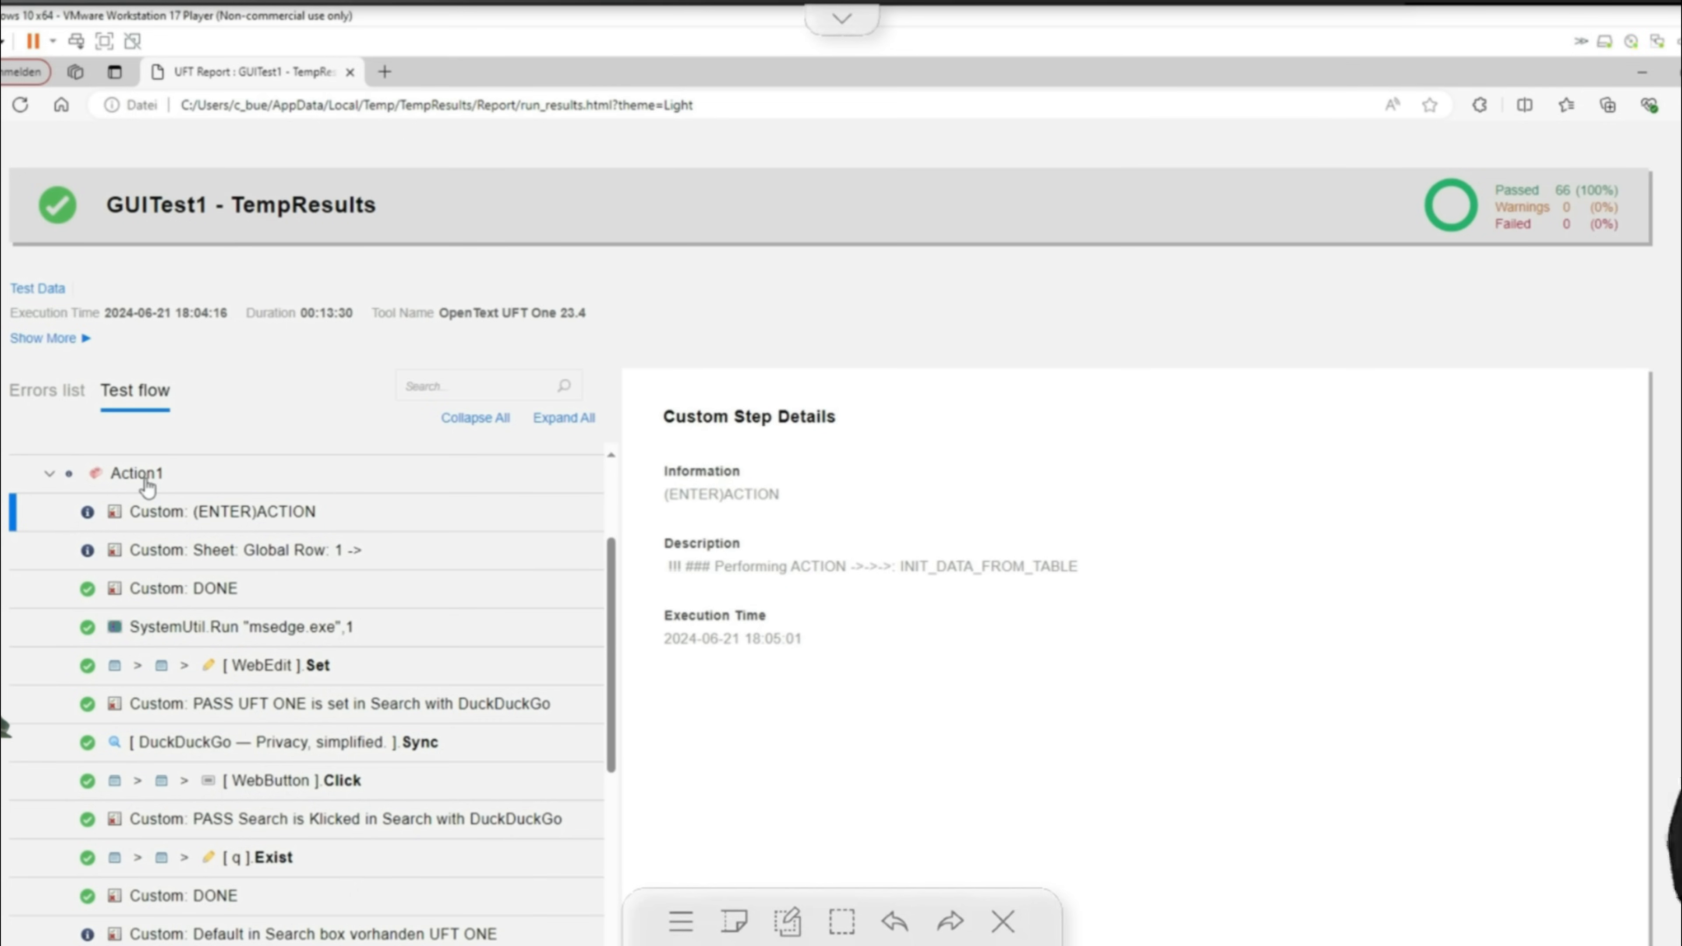
{"action": "mouse_move", "coordinate": [281, 550]}
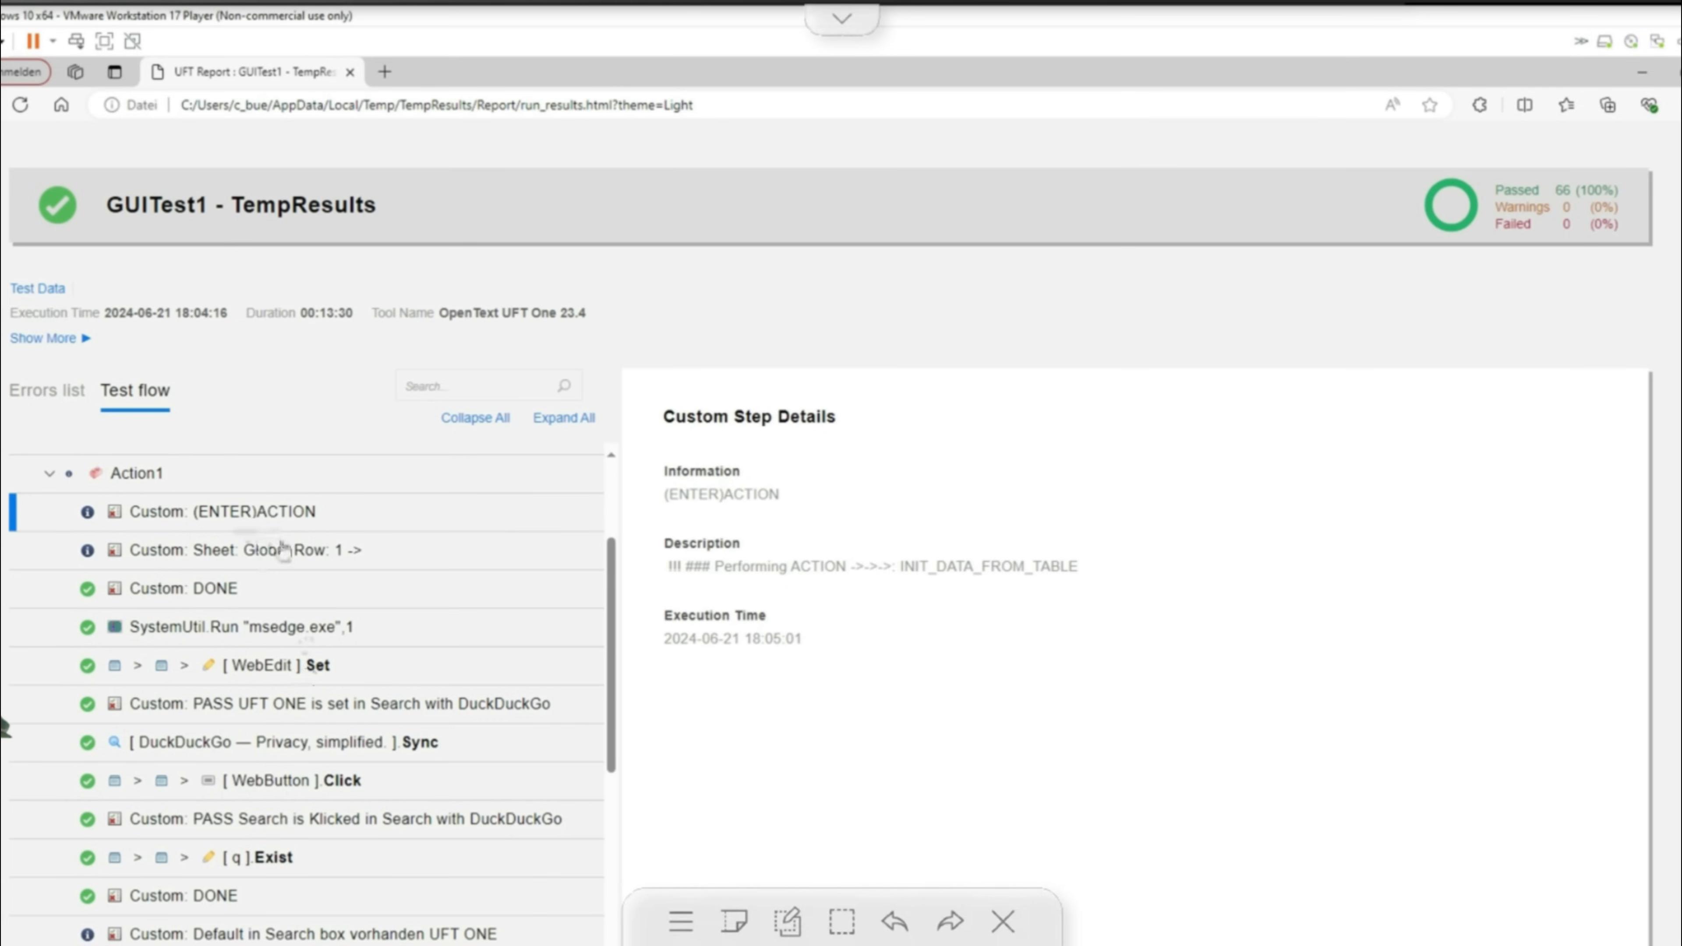
{"action": "left_click", "coordinate": [247, 549]}
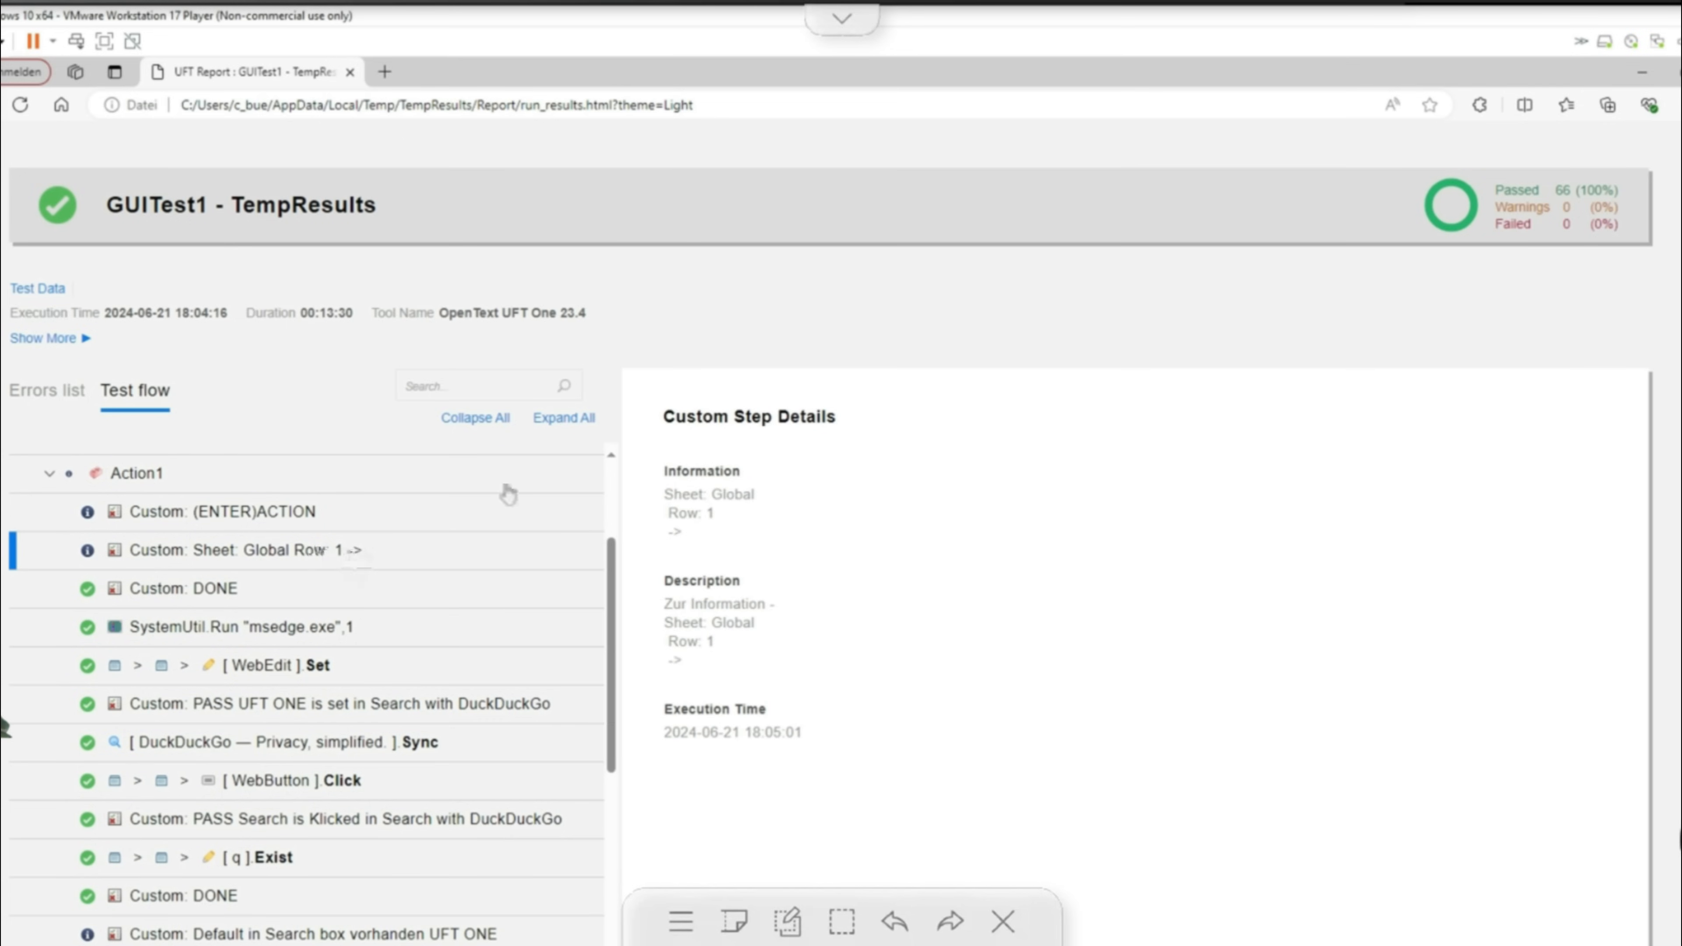
{"action": "left_click", "coordinate": [182, 588]}
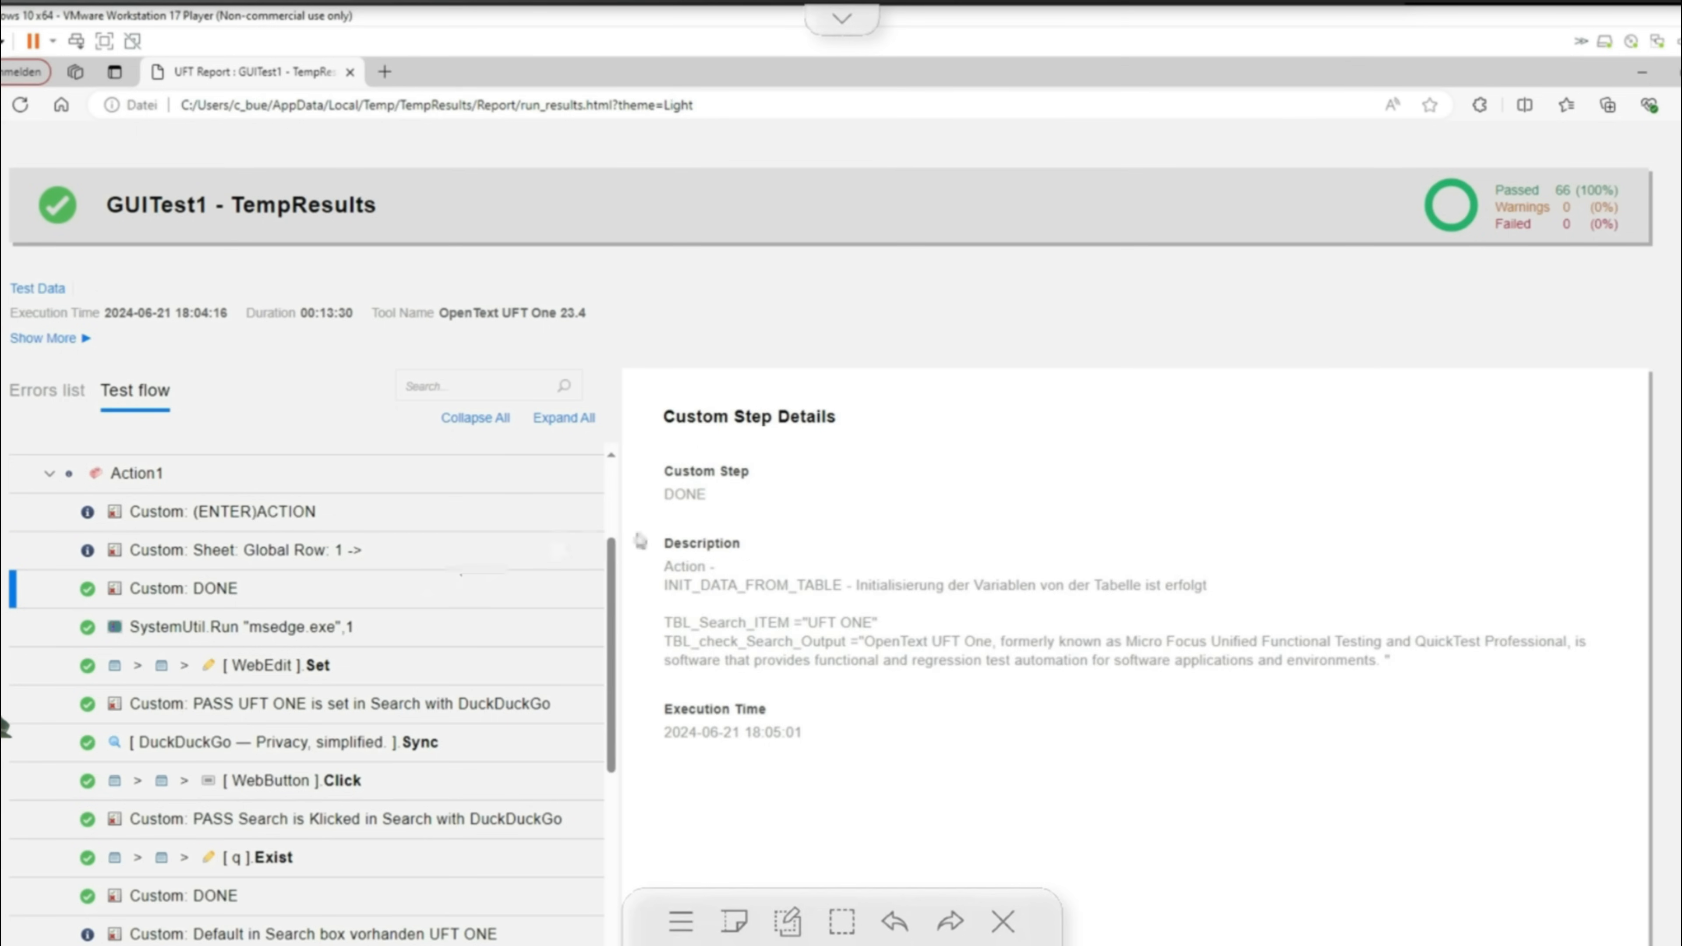
Inspect the expected output text, the WebEdit Set "UFT ONE" and WebButton Click step details
{"action": "double_click", "coordinate": [754, 641]}
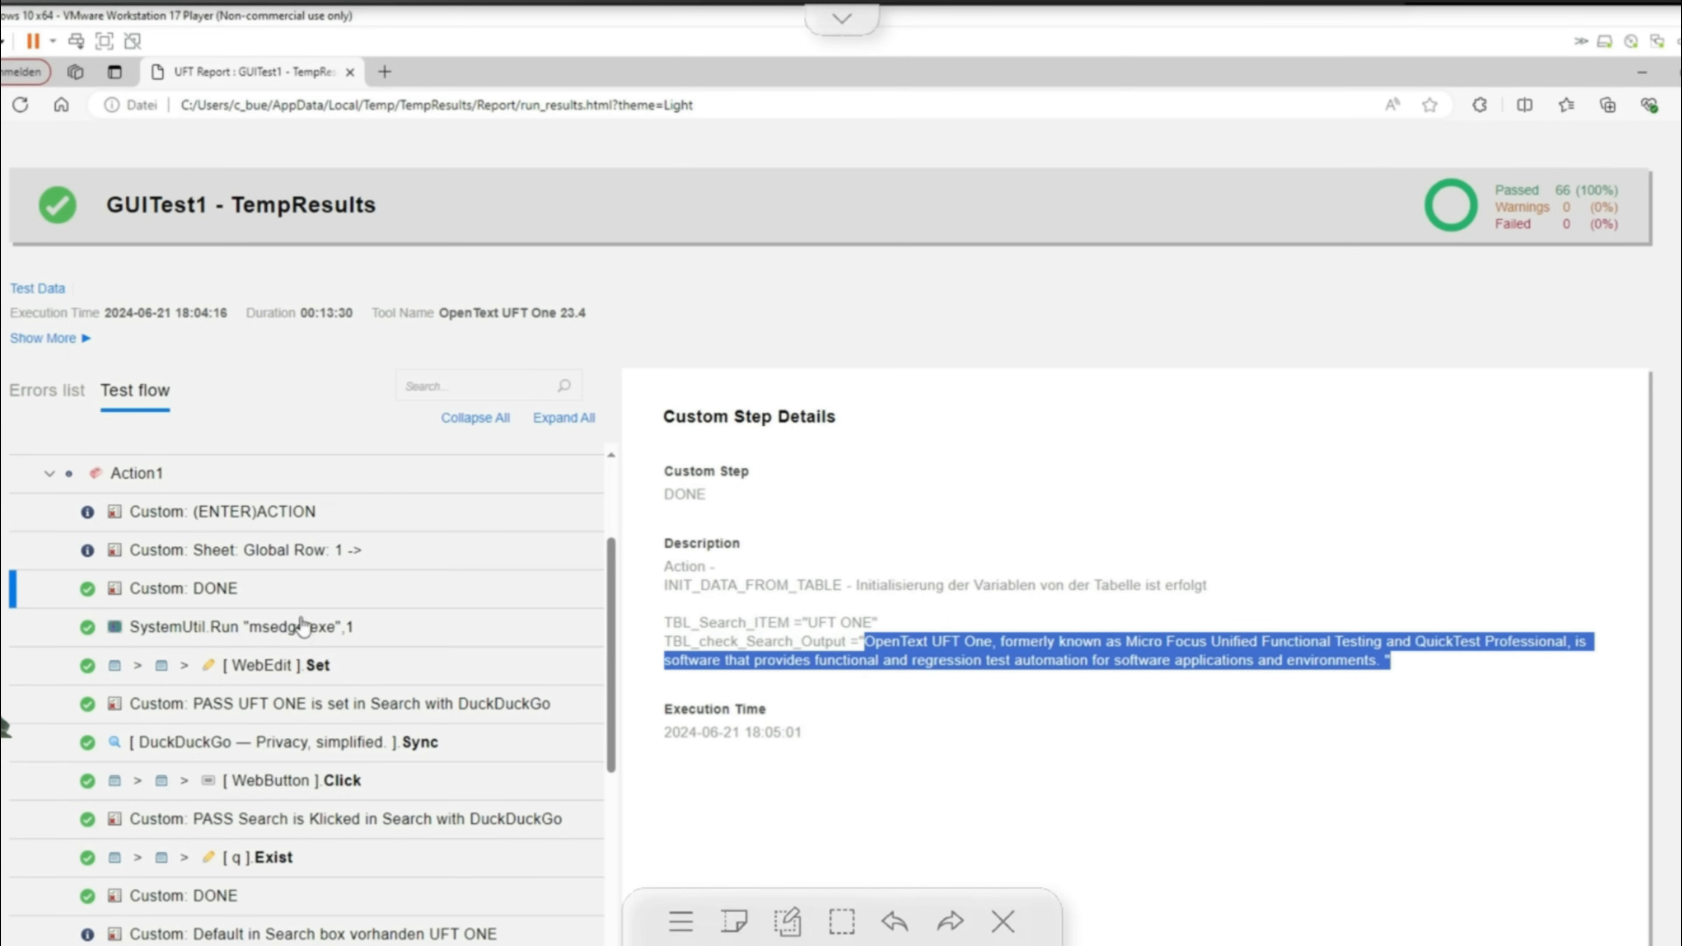
{"action": "left_click", "coordinate": [265, 665]}
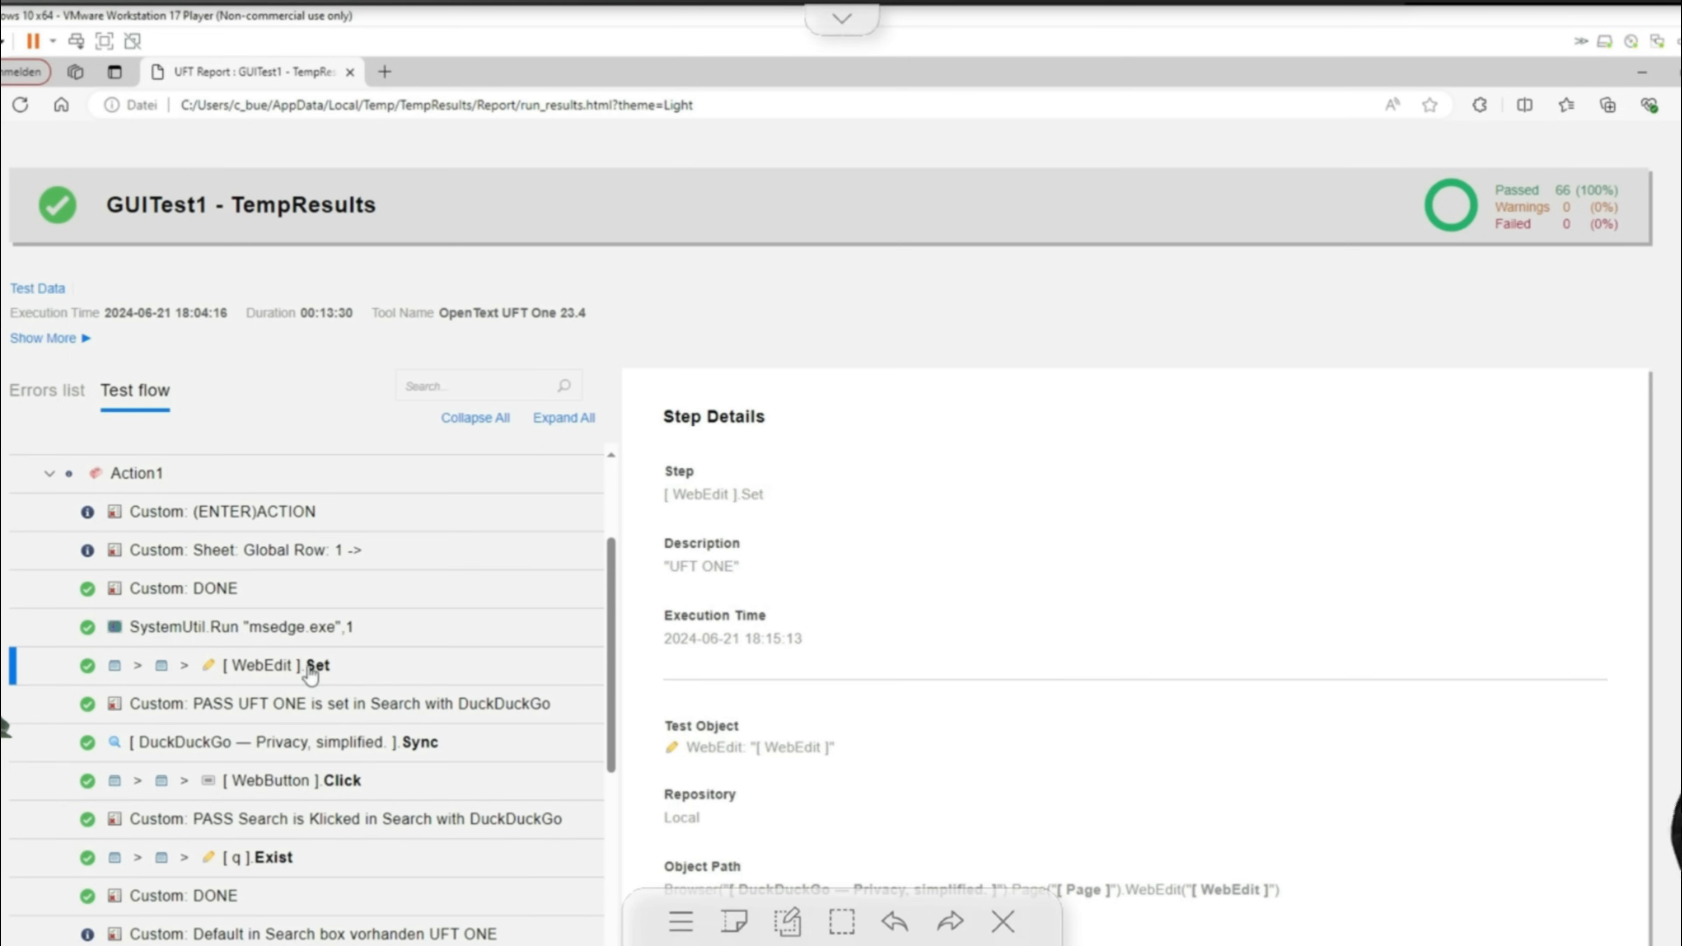
{"action": "mouse_move", "coordinate": [370, 683]}
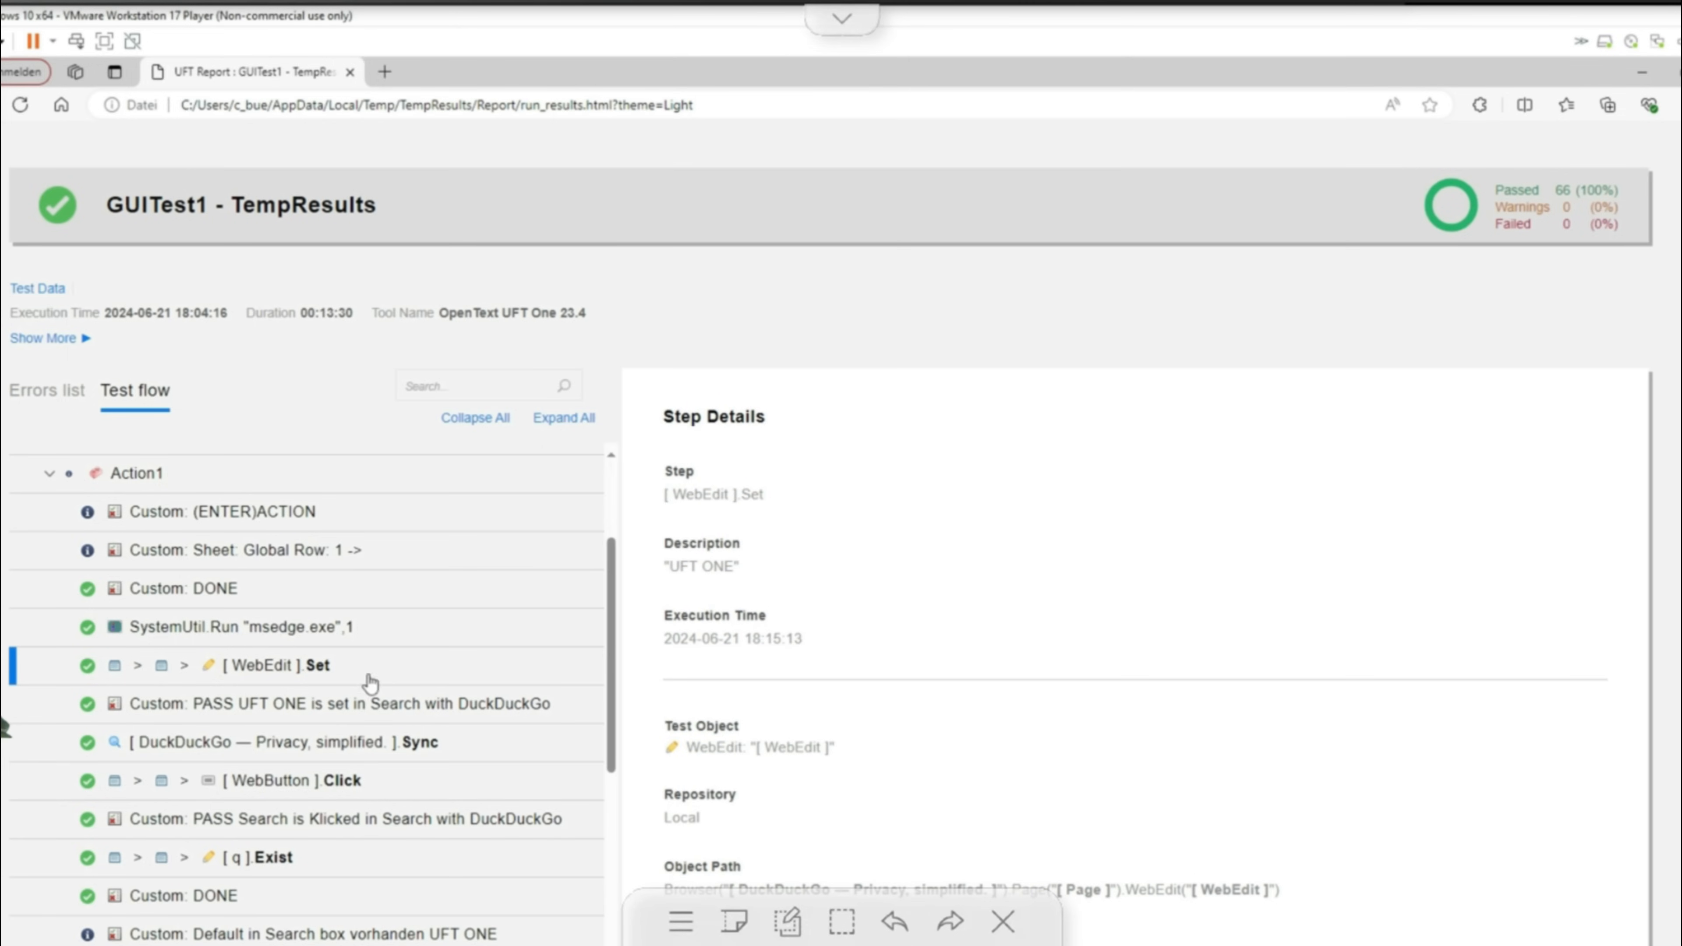
{"action": "left_click", "coordinate": [337, 704]}
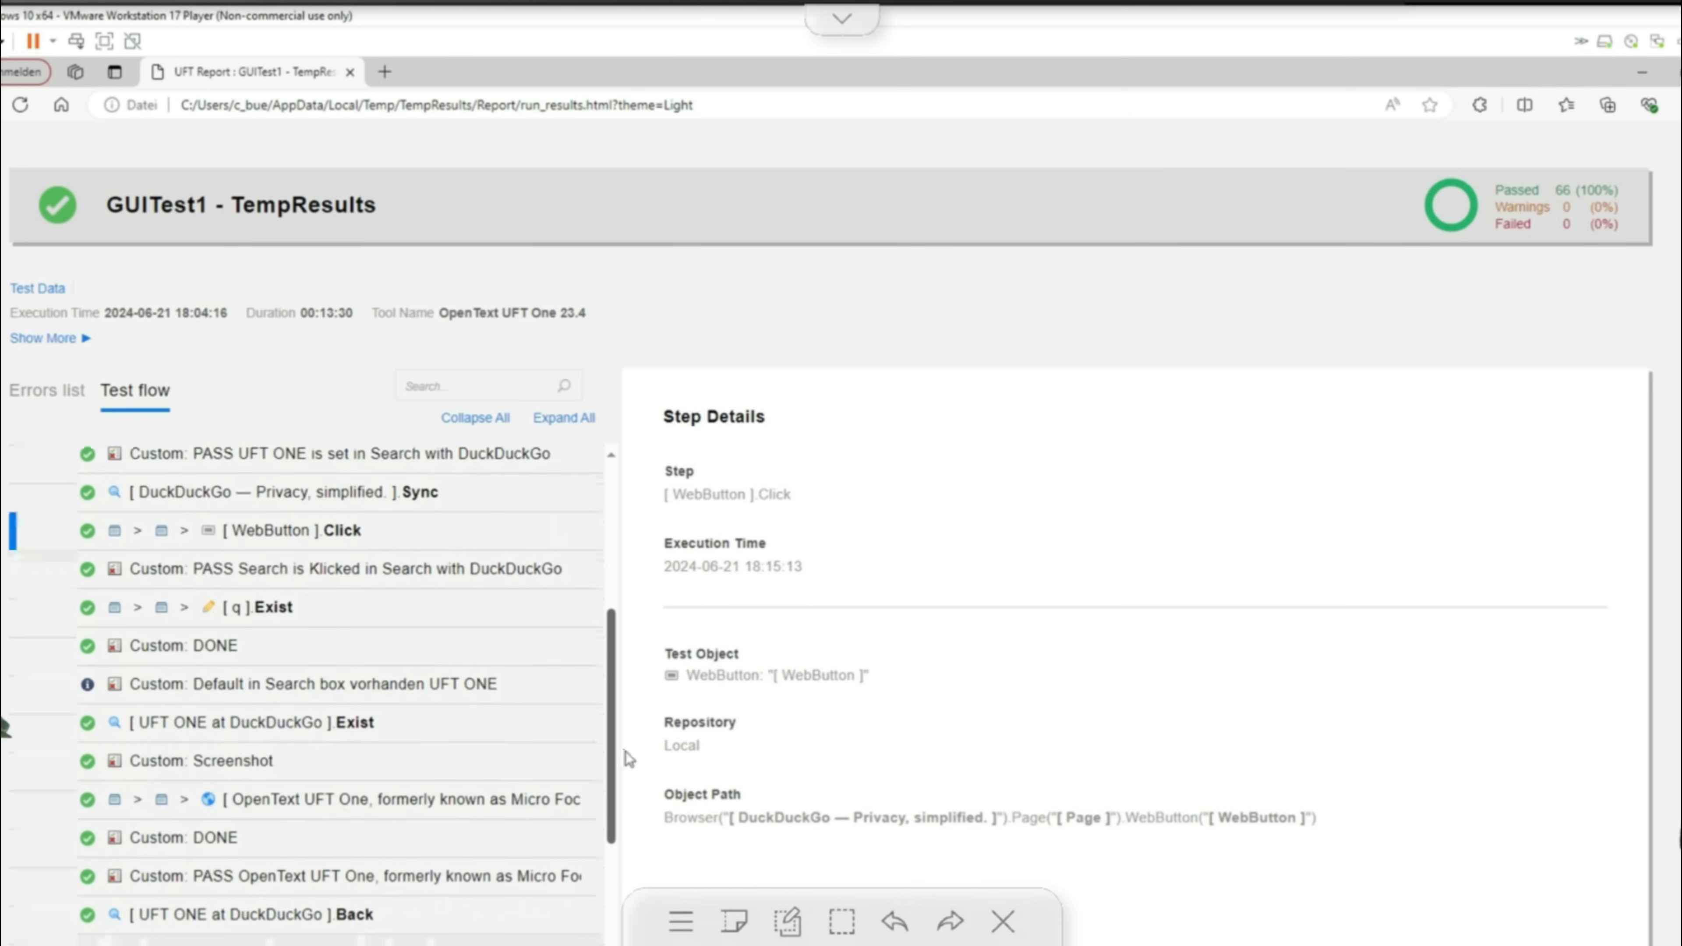
{"action": "scroll", "scroll_direction": "down", "scroll_amount": 3}
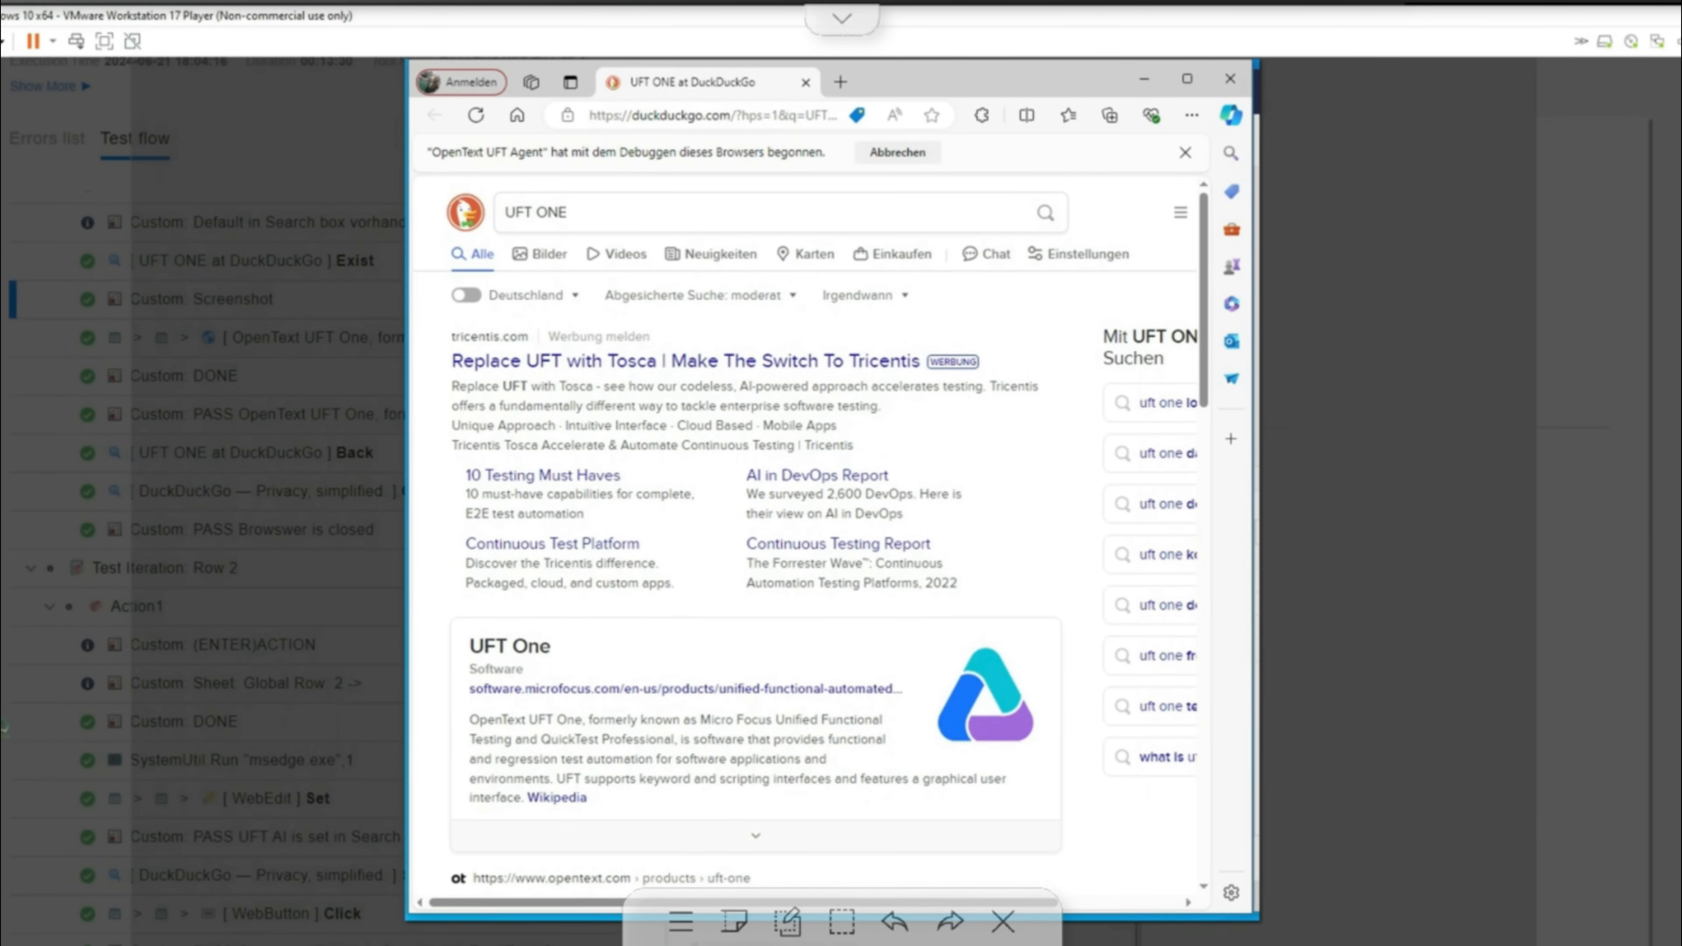
{"action": "mouse_move", "coordinate": [1569, 220]}
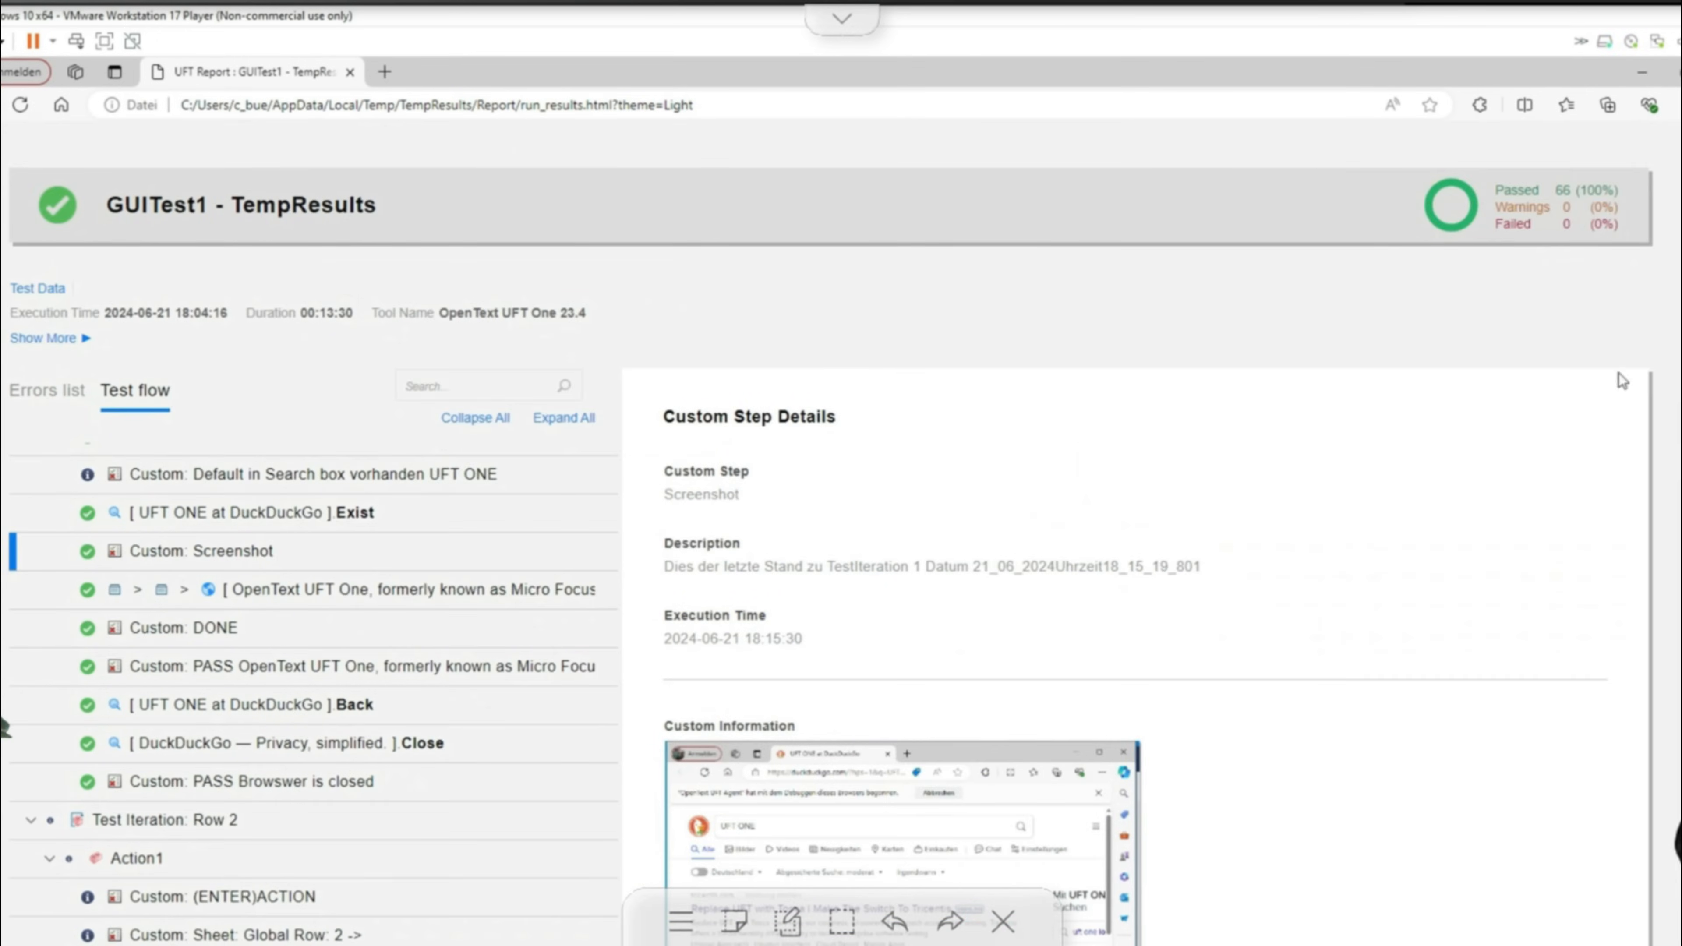
Show iteration 2's 'Default in Search box vorhanden UFT AI' step details in the Test flow
{"action": "scroll", "scroll_direction": "down", "scroll_amount": 3}
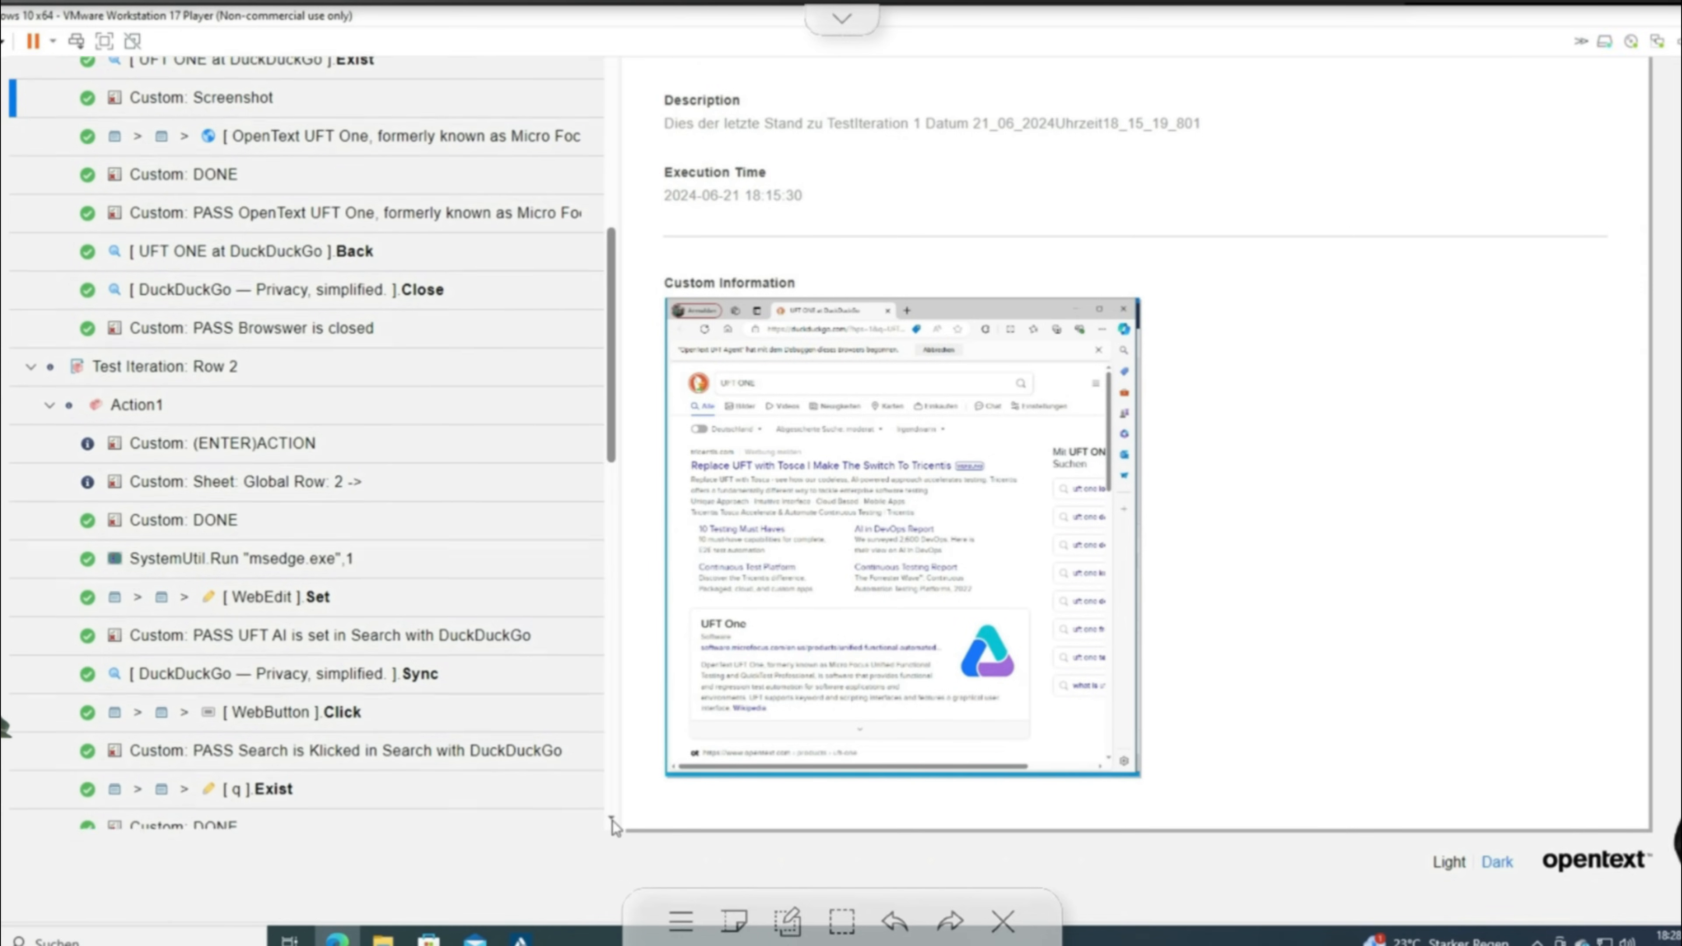
{"action": "scroll", "scroll_direction": "down", "scroll_amount": 3}
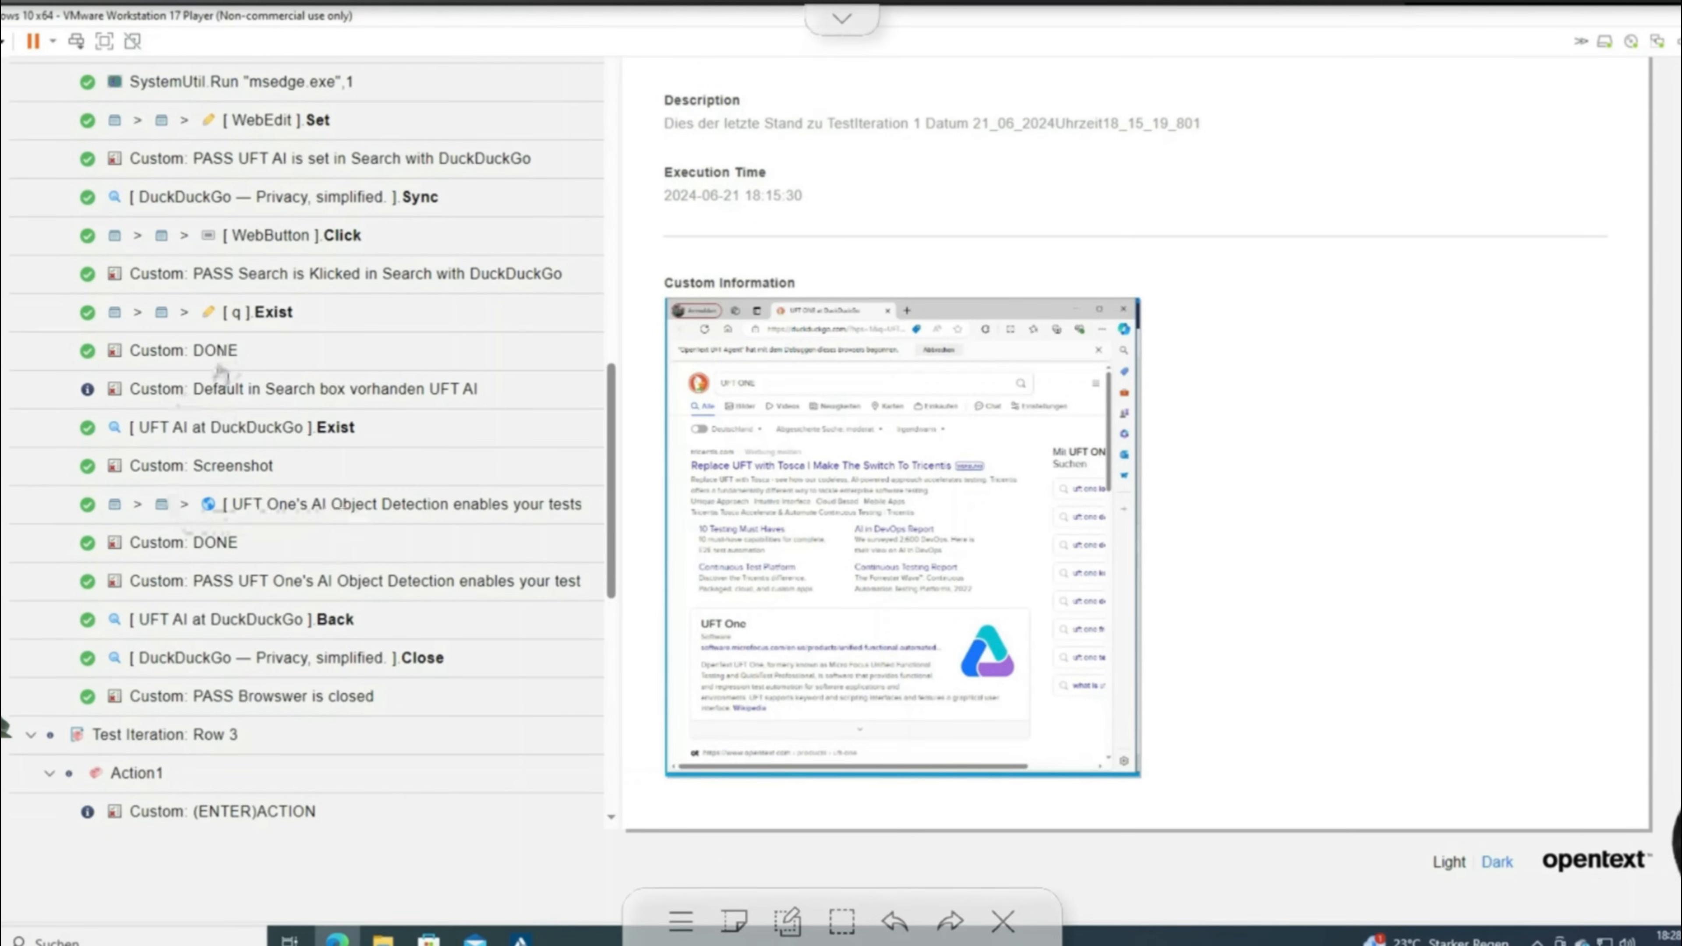
{"action": "left_click", "coordinate": [300, 388]}
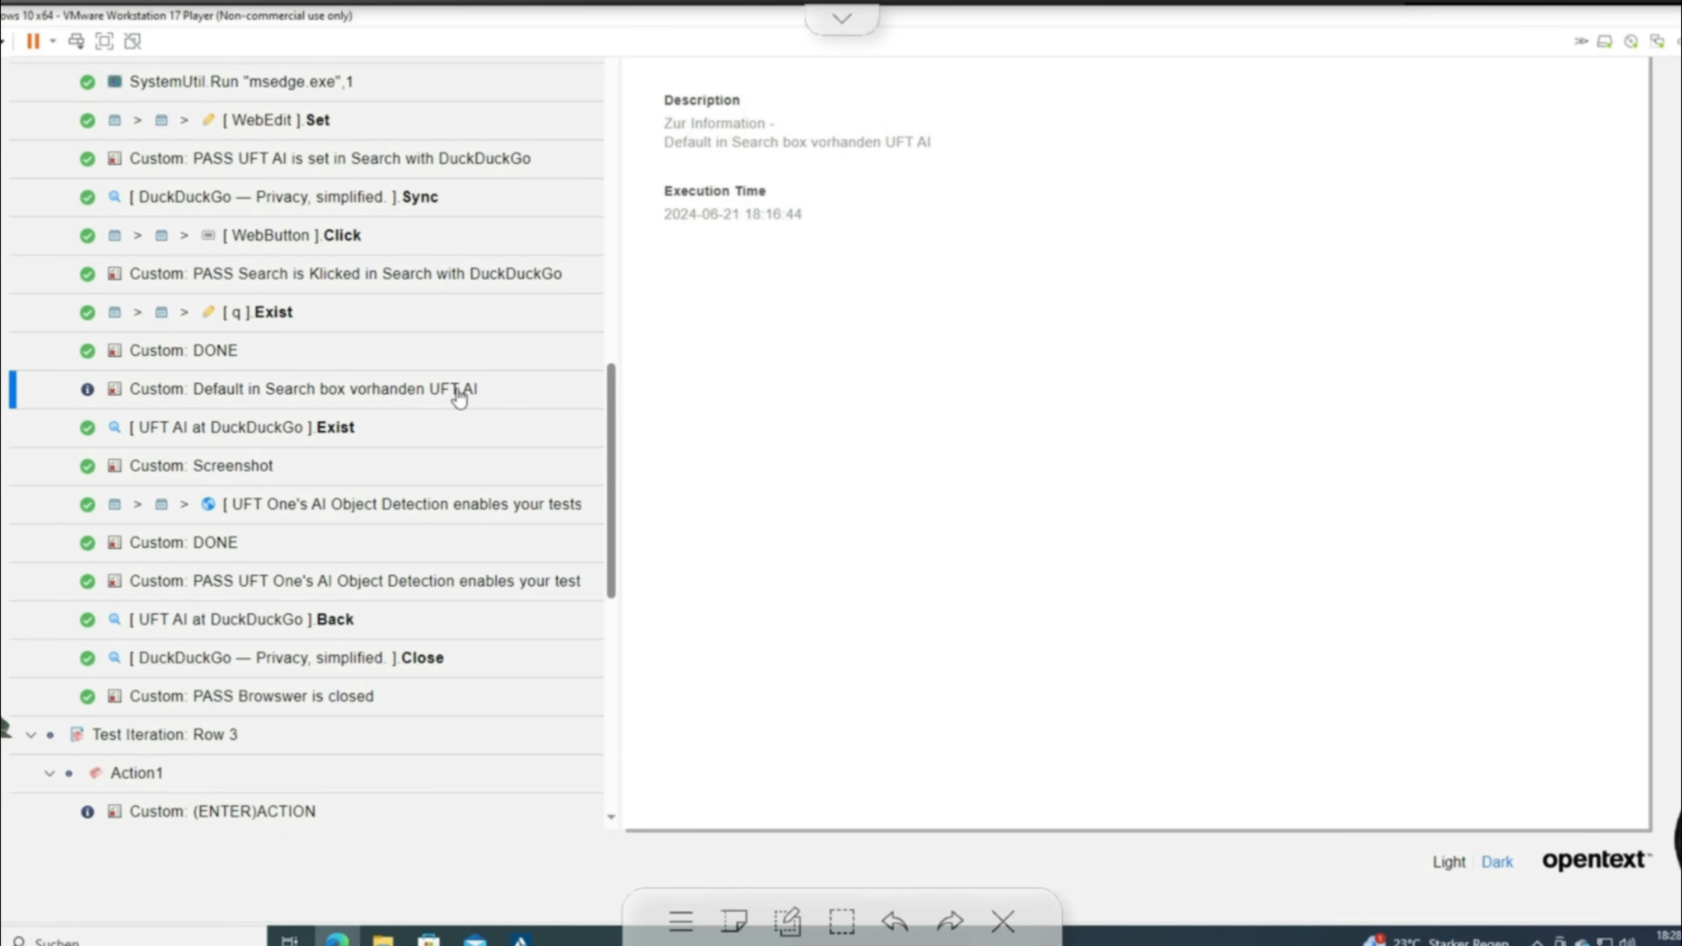
{"action": "mouse_move", "coordinate": [345, 584]}
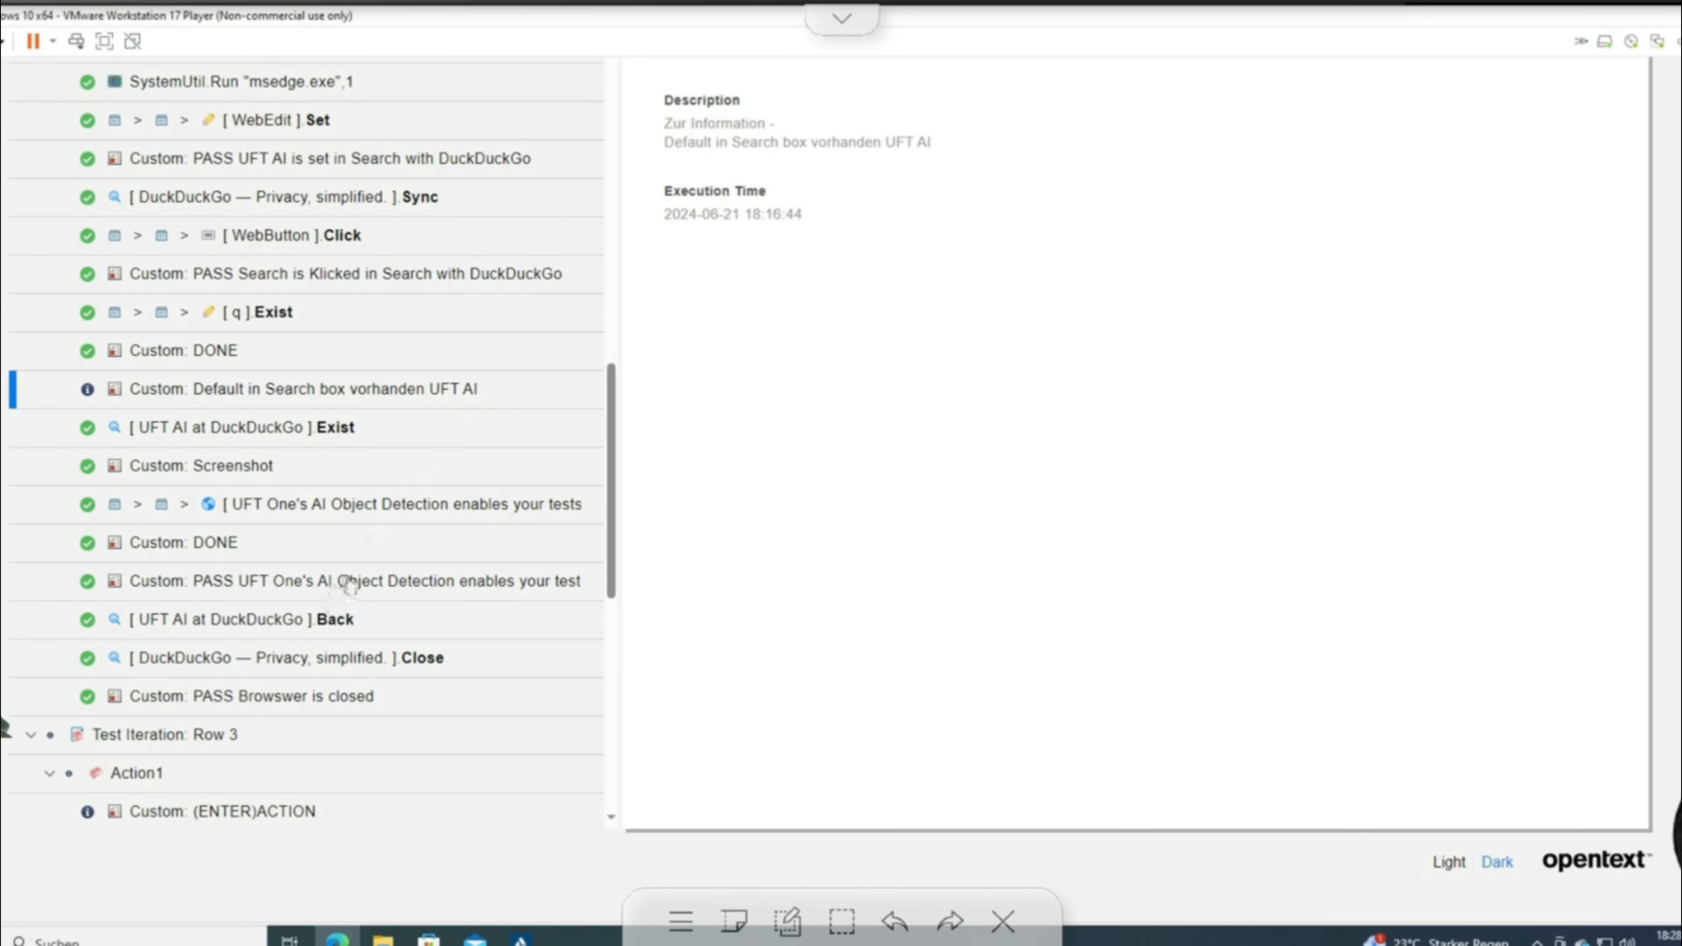